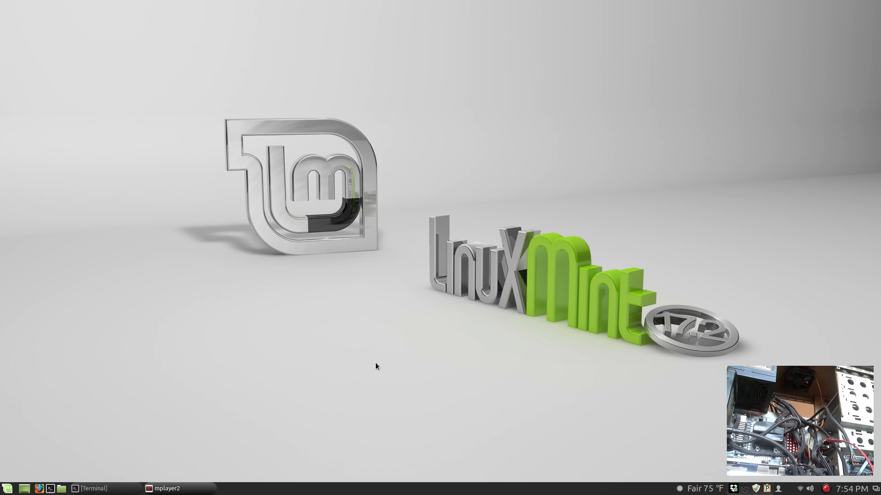
# Step: Open the /Data folder in Nemo from the Menu applet by entering '/'
pyautogui.click(9, 488)
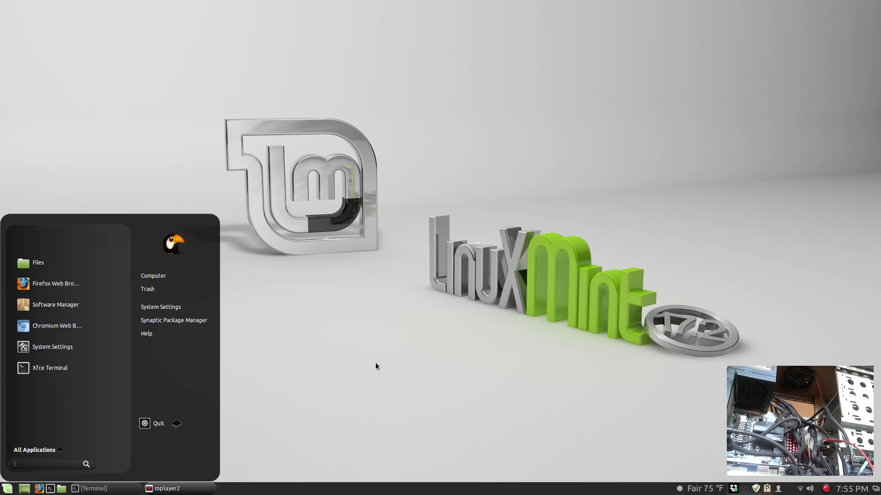
pyautogui.write('/Data')
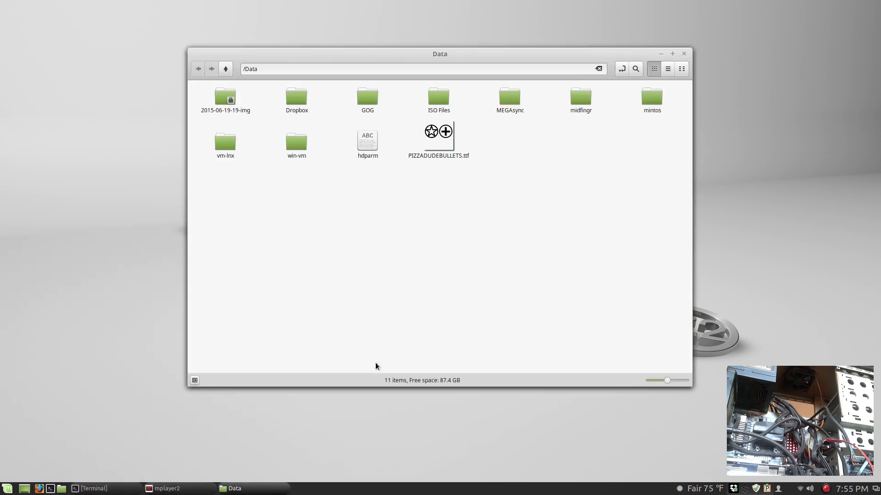
pyautogui.moveTo(577, 248)
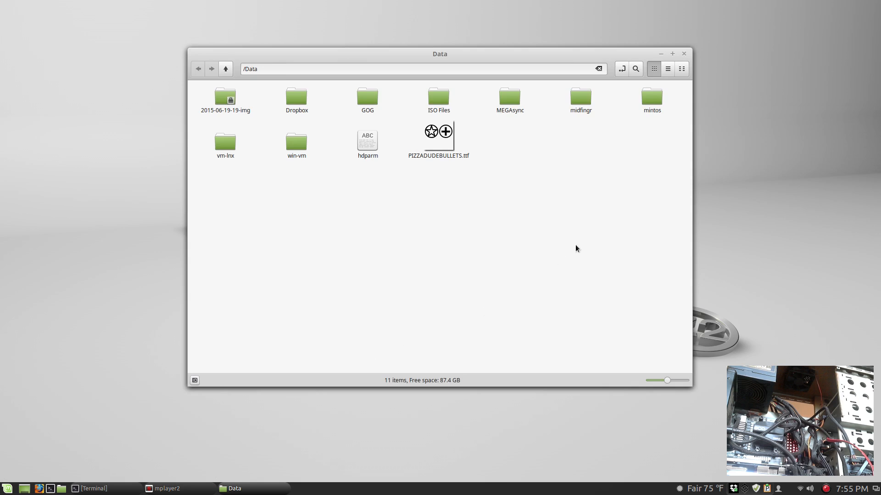
pyautogui.moveTo(395, 230)
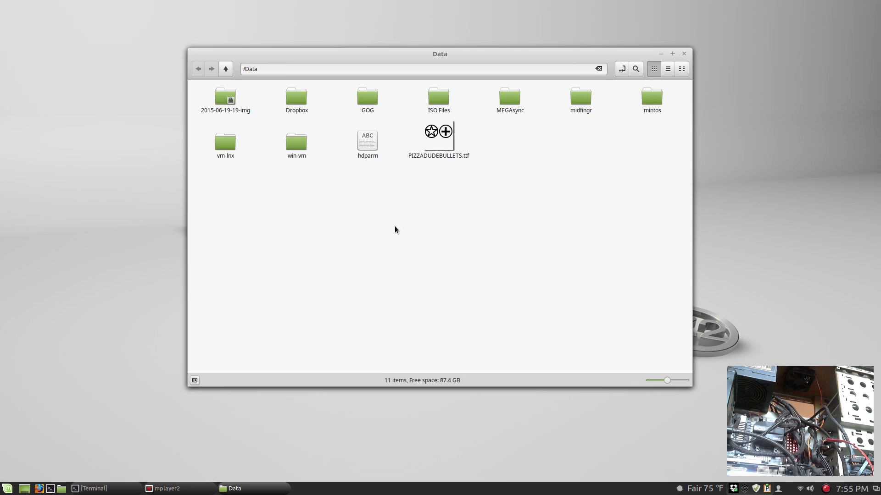
pyautogui.moveTo(359, 318)
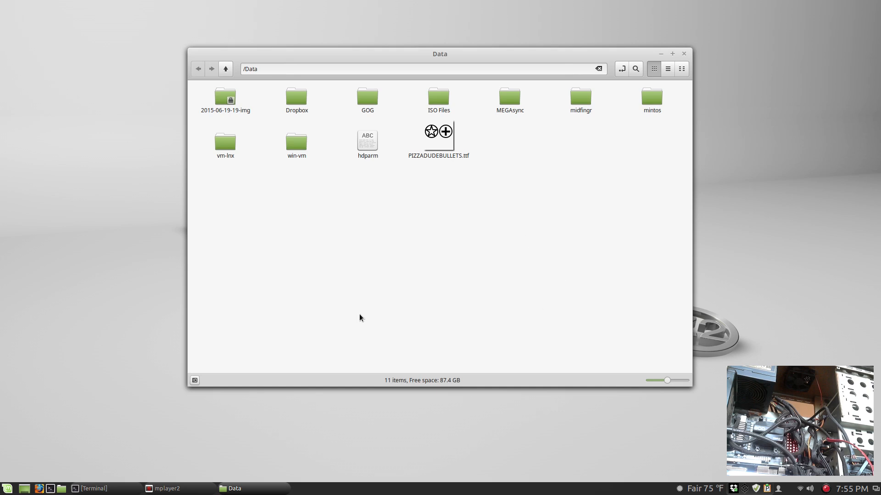
pyautogui.moveTo(518, 274)
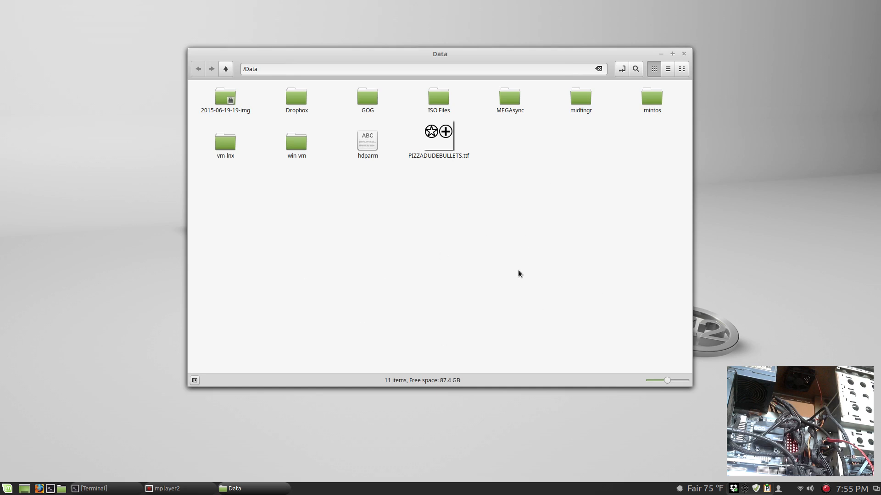
# Step: Show the places sidebar and dual-pane view on /Data, then close the Nemo window
pyautogui.click(194, 380)
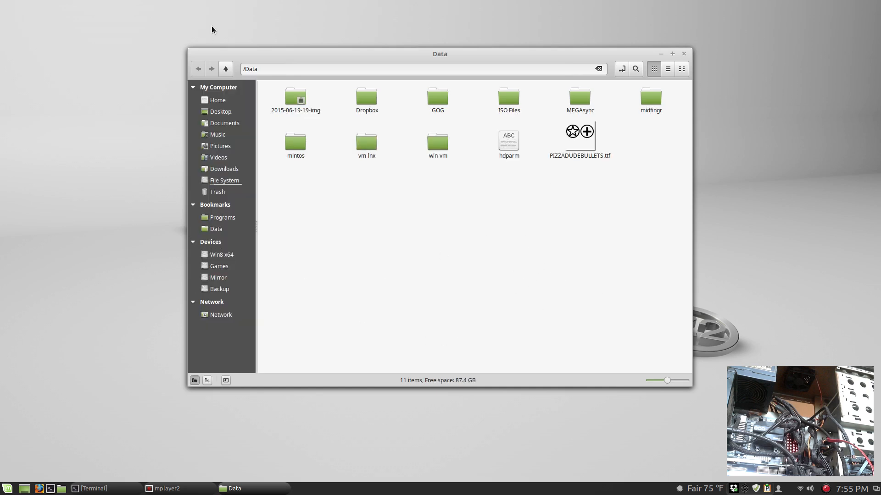
pyautogui.moveTo(377, 260)
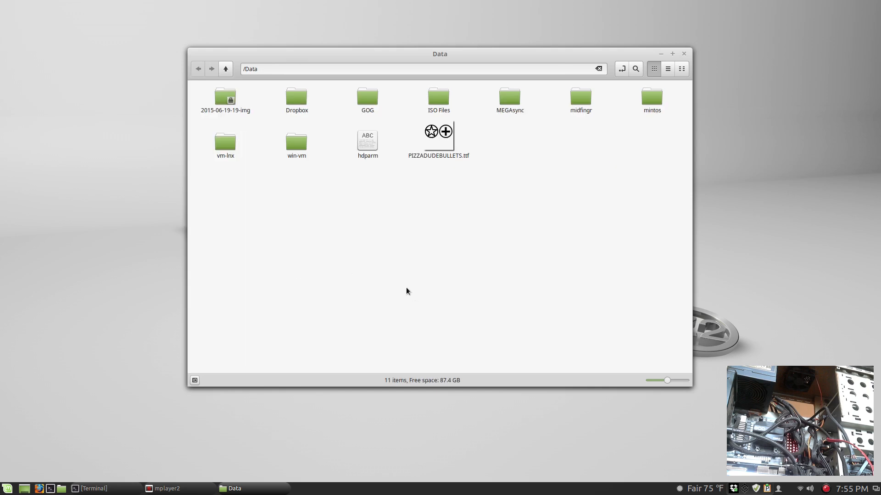
pyautogui.click(621, 68)
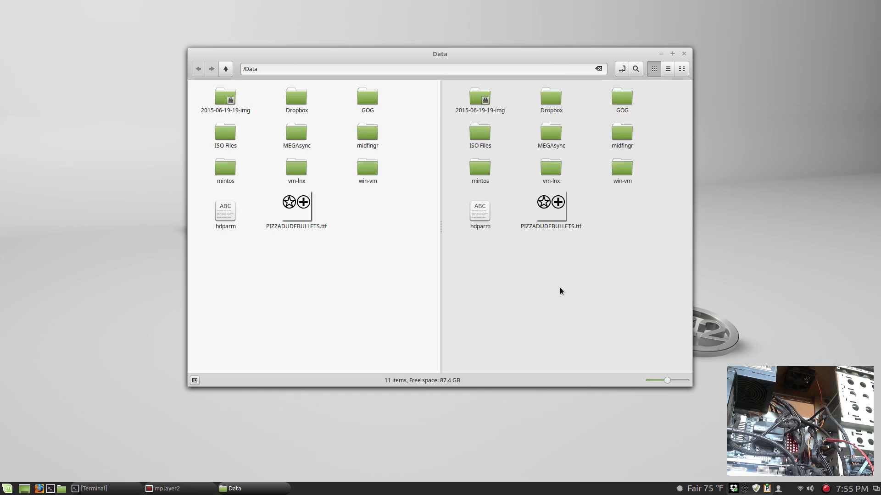
pyautogui.moveTo(563, 302)
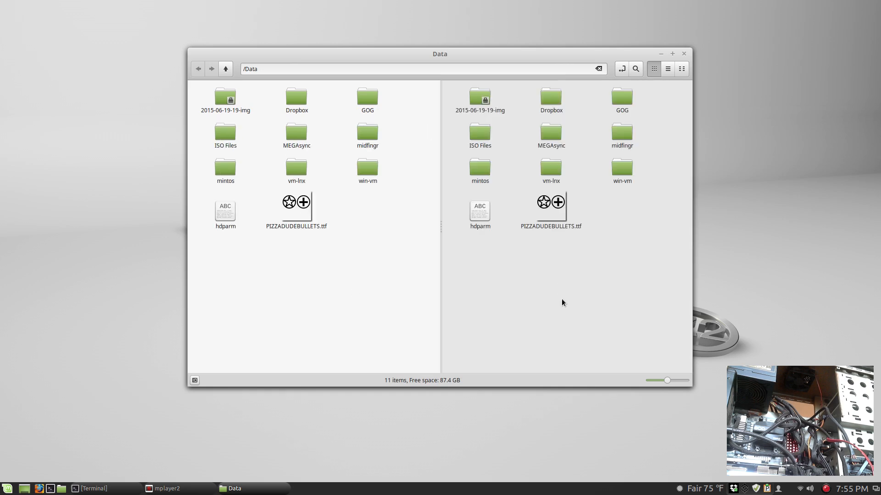
pyautogui.moveTo(552, 286)
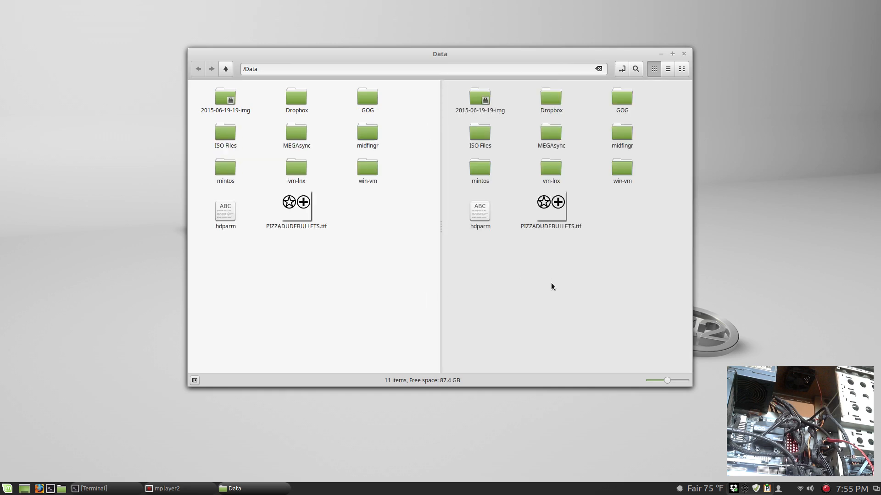
pyautogui.click(660, 53)
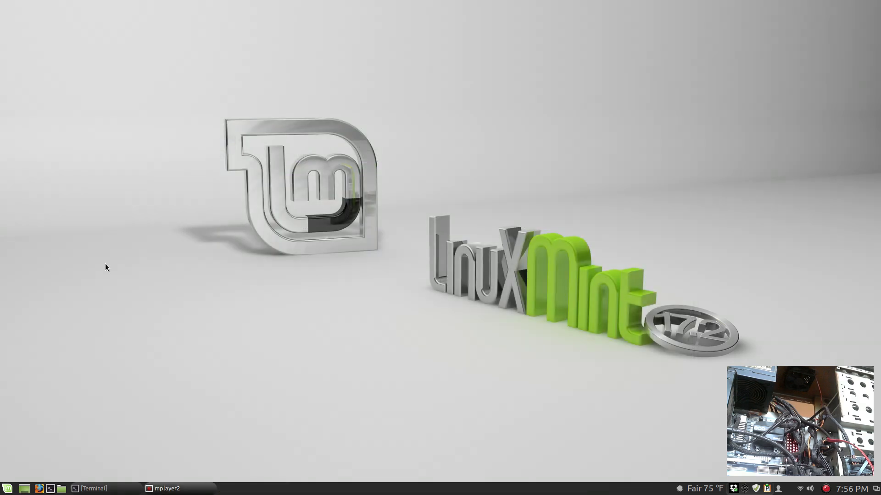
pyautogui.click(8, 488)
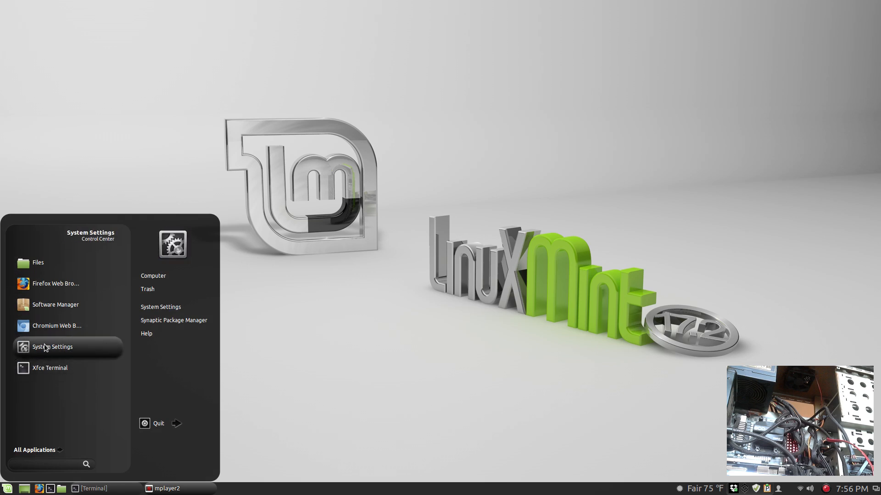
pyautogui.click(52, 347)
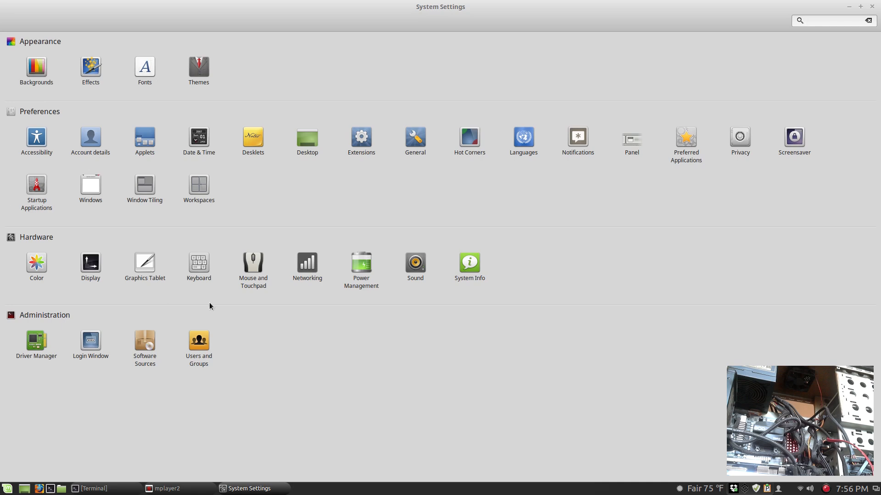
pyautogui.click(36, 139)
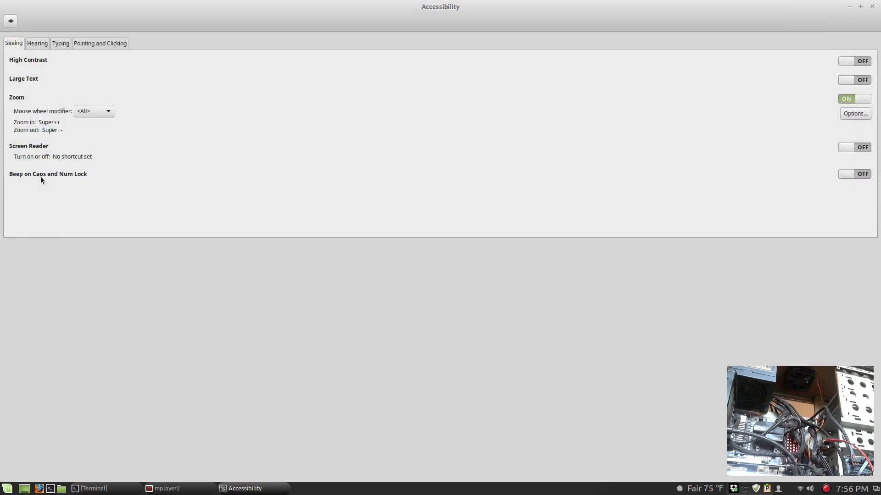
pyautogui.moveTo(204, 180)
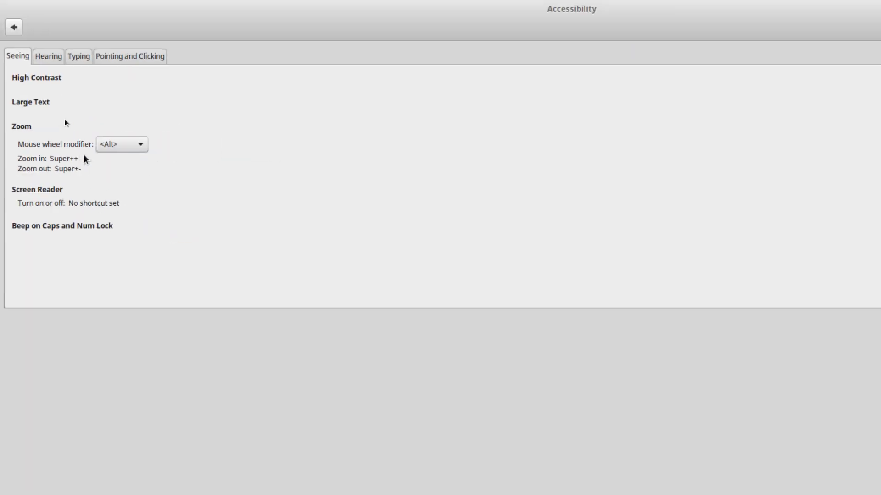
pyautogui.click(121, 144)
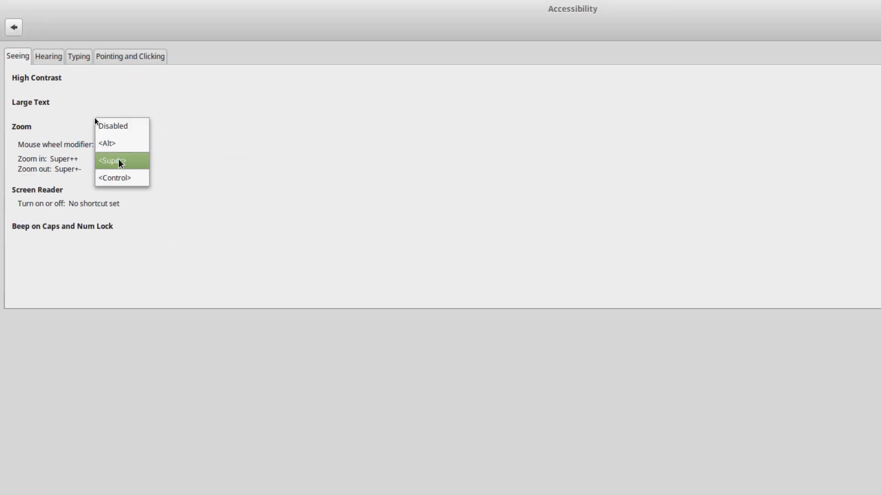
pyautogui.click(106, 143)
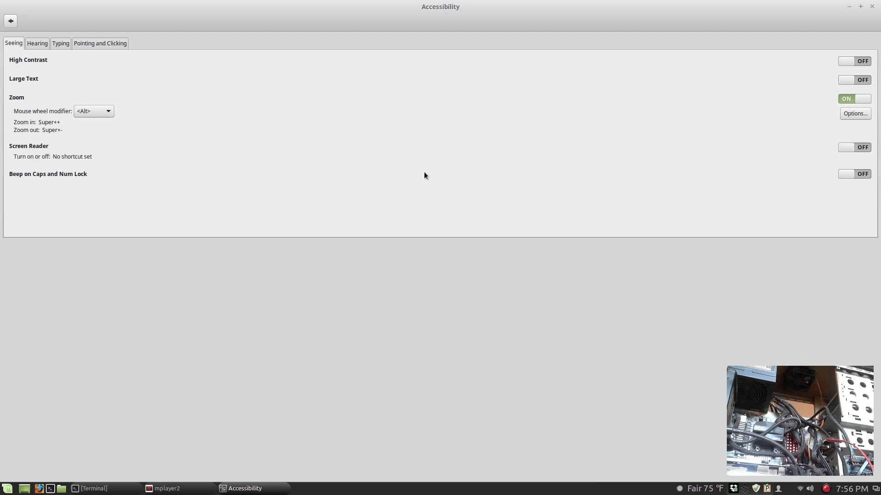
pyautogui.click(850, 6)
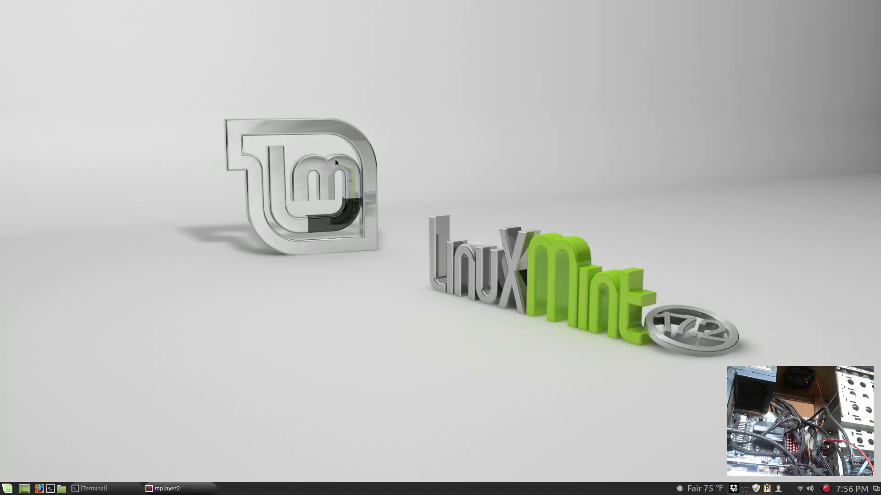
pyautogui.moveTo(208, 237)
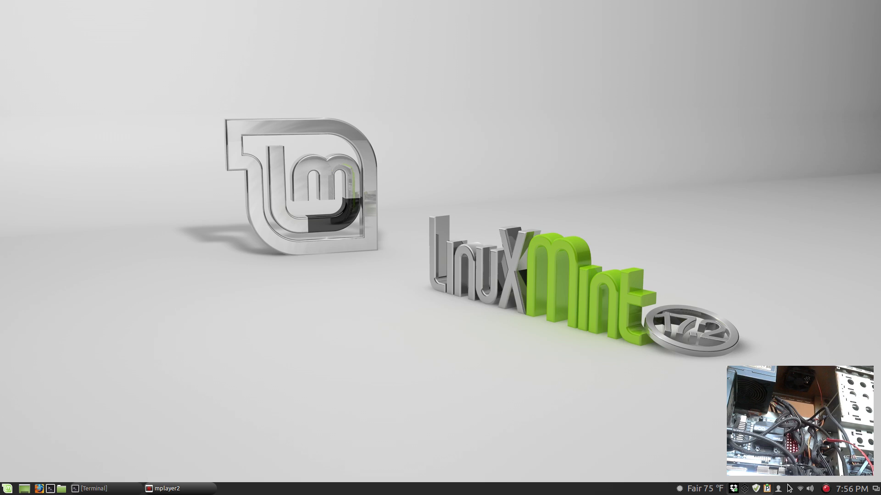
pyautogui.moveTo(544, 424)
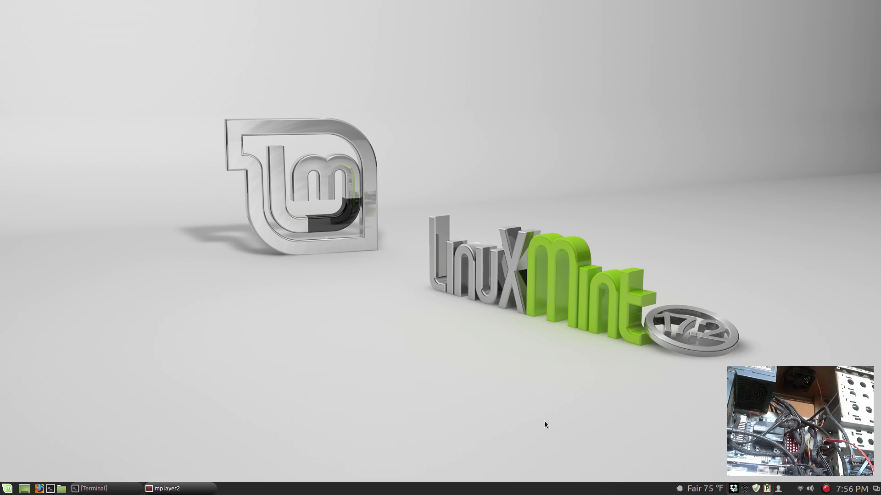
pyautogui.moveTo(141, 437)
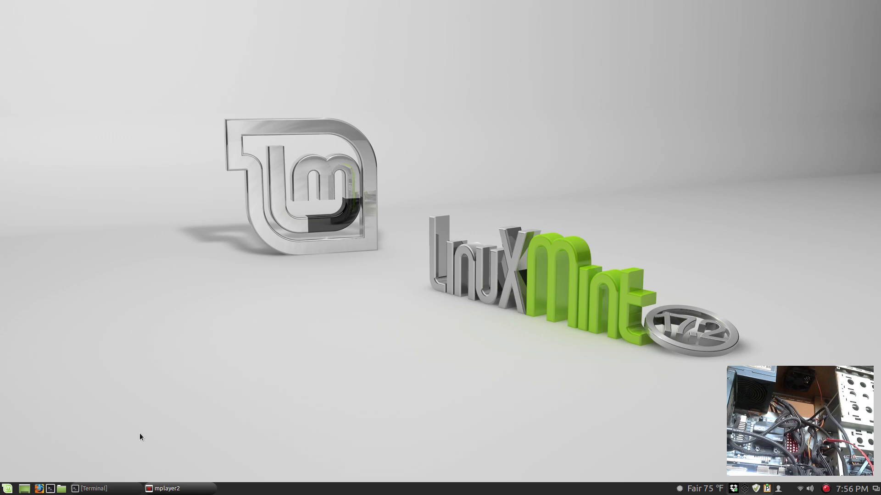
pyautogui.moveTo(548, 391)
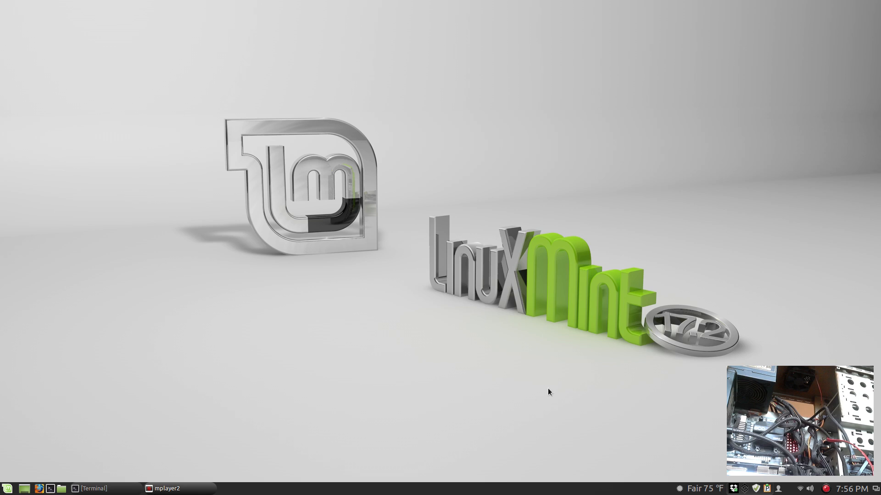
pyautogui.moveTo(387, 386)
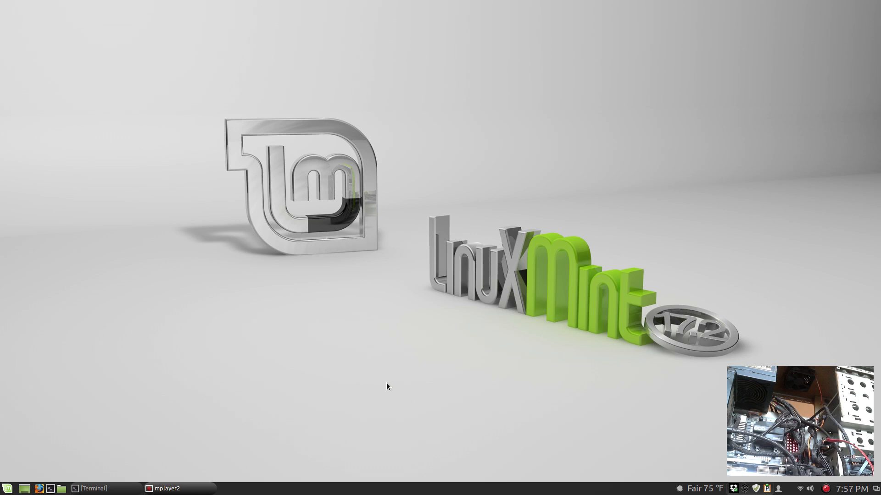
pyautogui.moveTo(393, 325)
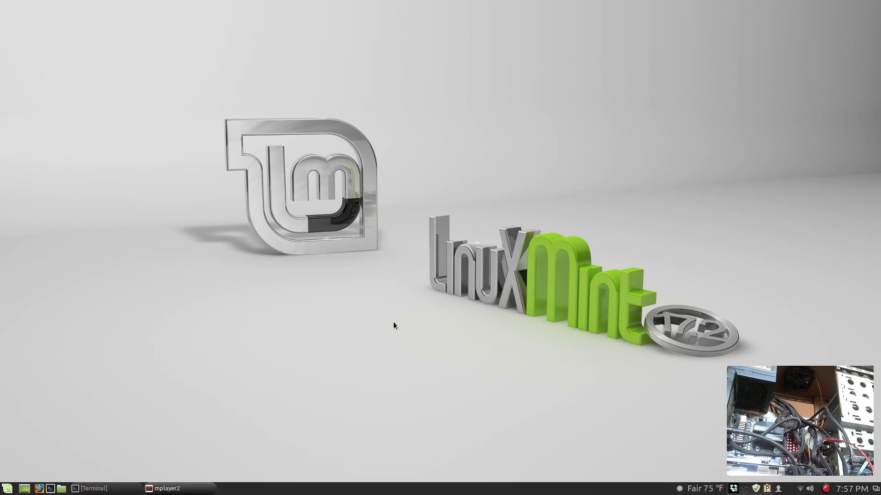
# Step: Launch Cinnamon Looking Glass (Melange) from the Alt+F2 run prompt completions
pyautogui.press('alt+F2')
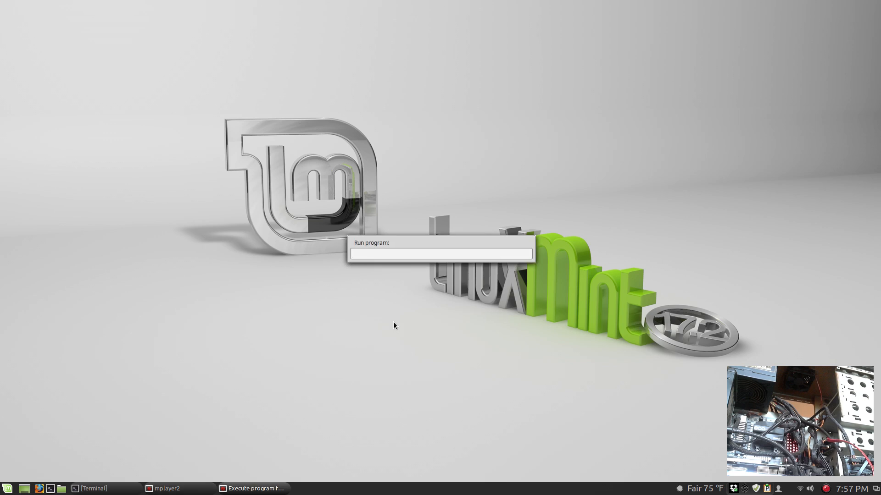
pyautogui.write('cinnamon')
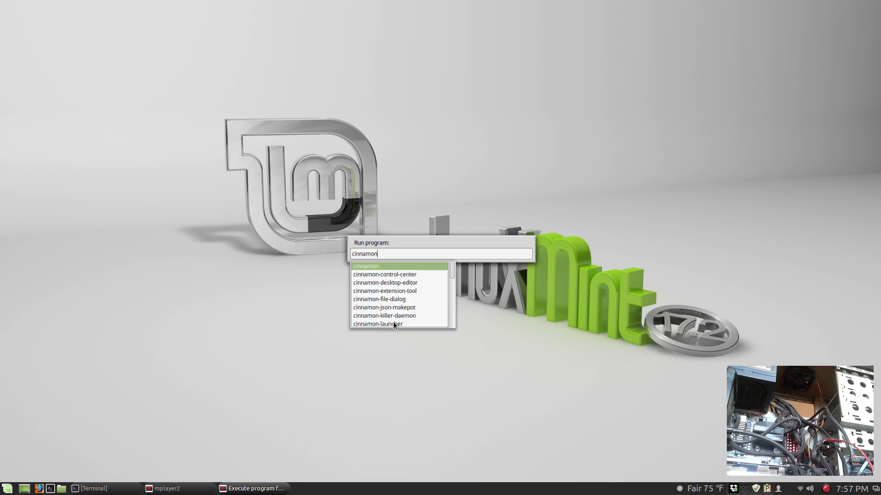
pyautogui.scroll(-3)
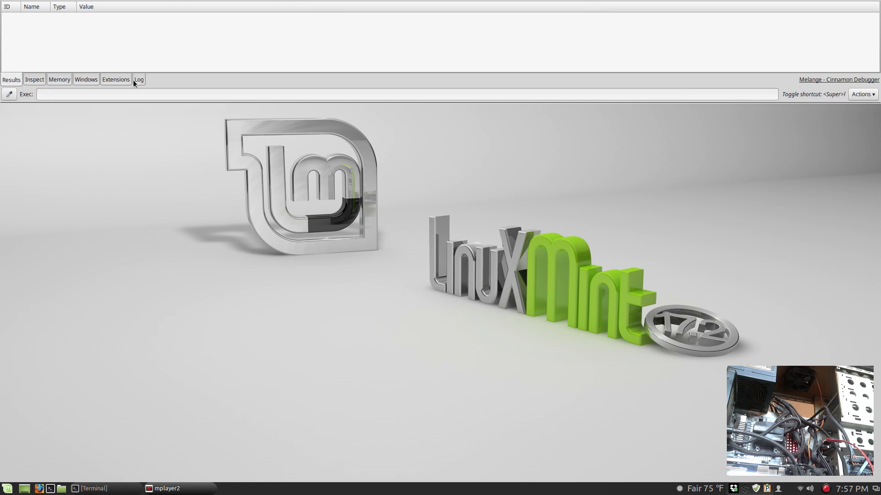
pyautogui.click(139, 79)
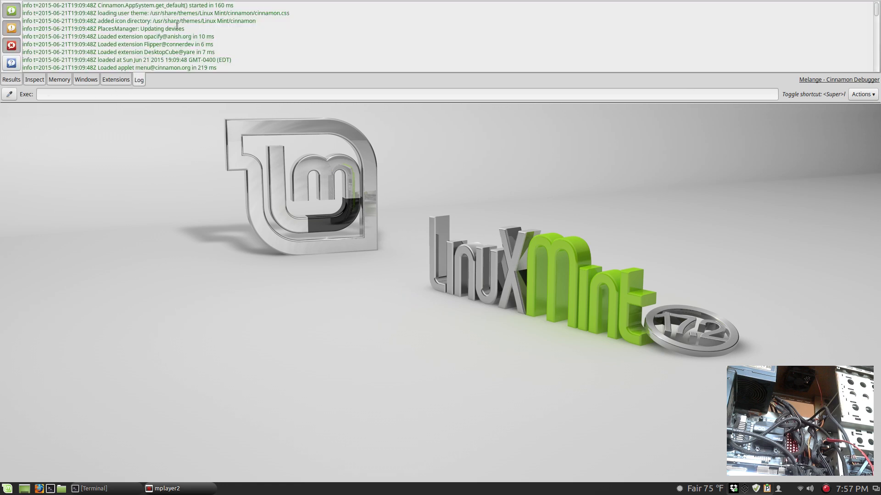
pyautogui.scroll(-3)
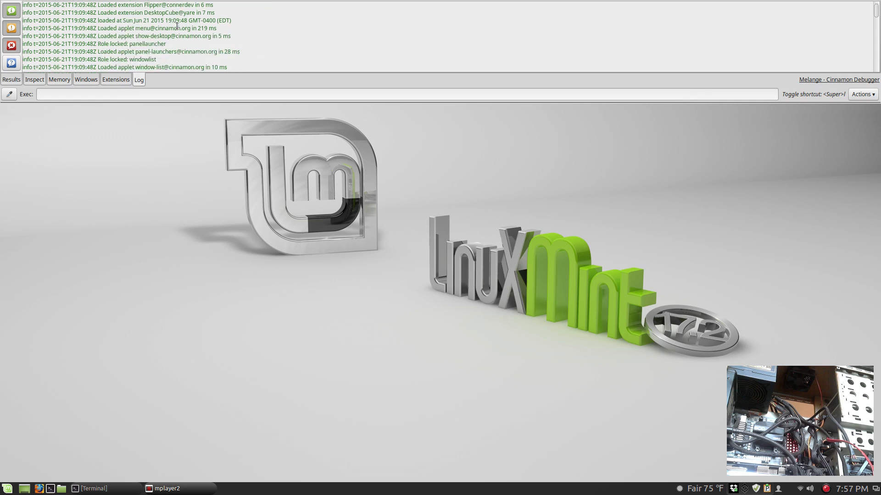
pyautogui.scroll(-3)
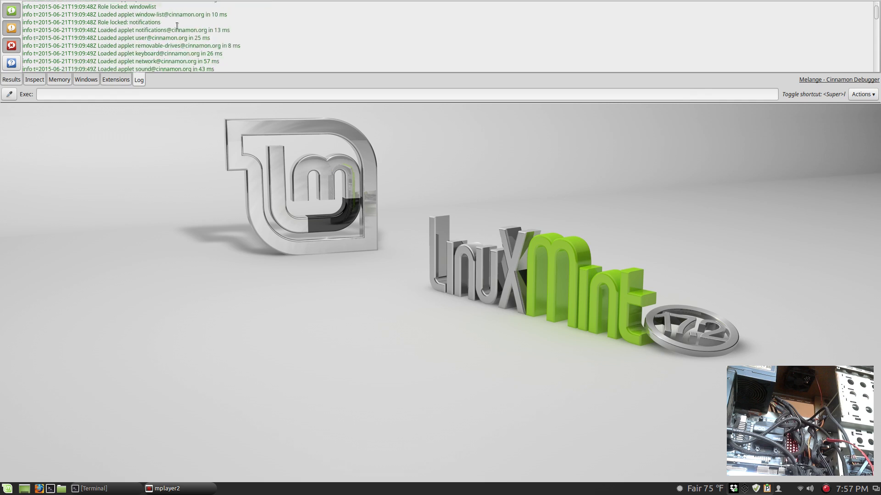
pyautogui.scroll(-3)
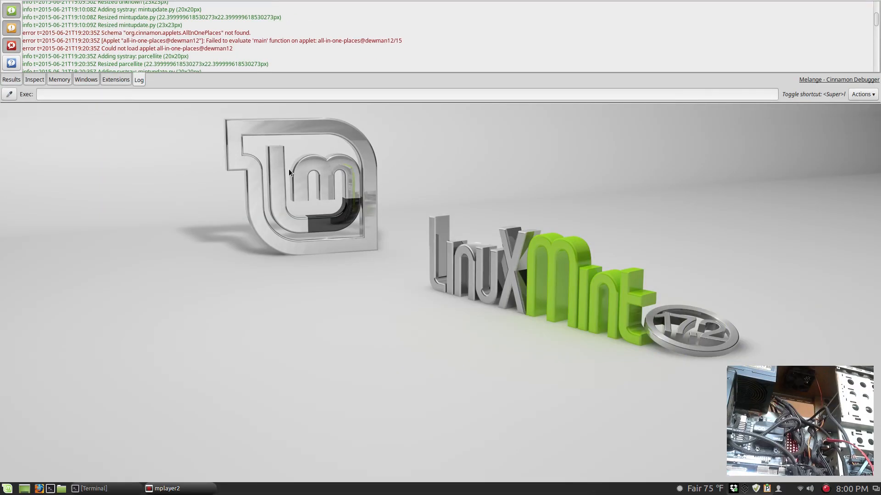
pyautogui.moveTo(867, 88)
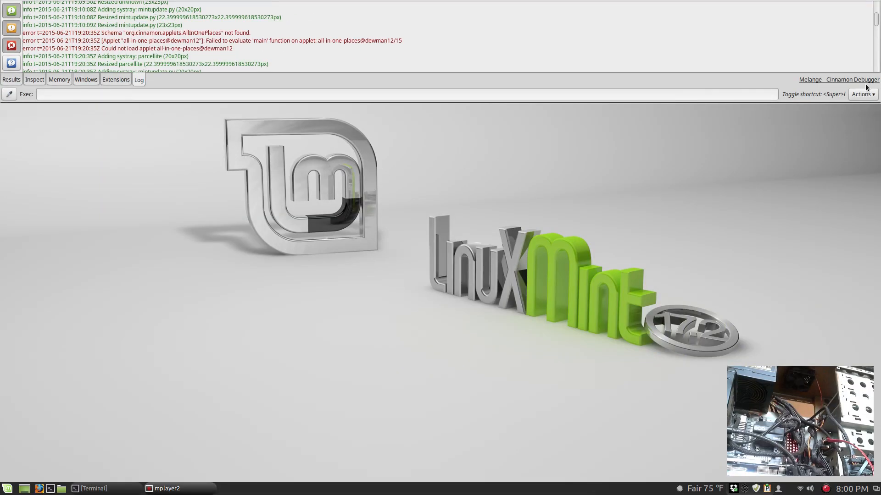
# Step: Browse the Actions menu (Restart/Crash/Reset Cinnamon) and dismiss Melange unchanged
pyautogui.click(863, 94)
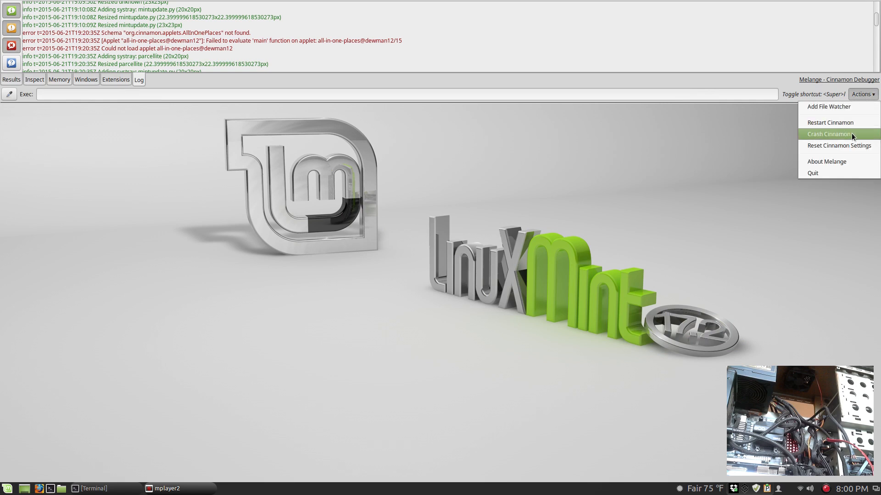
pyautogui.moveTo(829, 122)
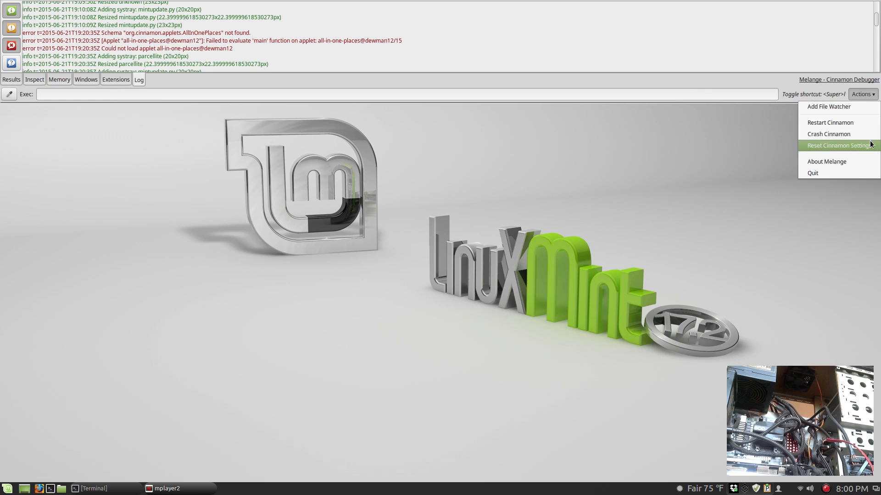
pyautogui.moveTo(827, 106)
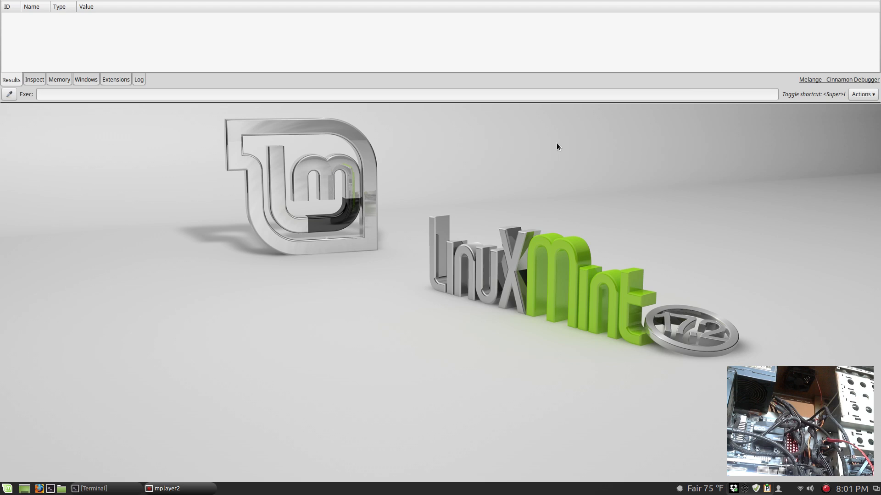
pyautogui.click(862, 93)
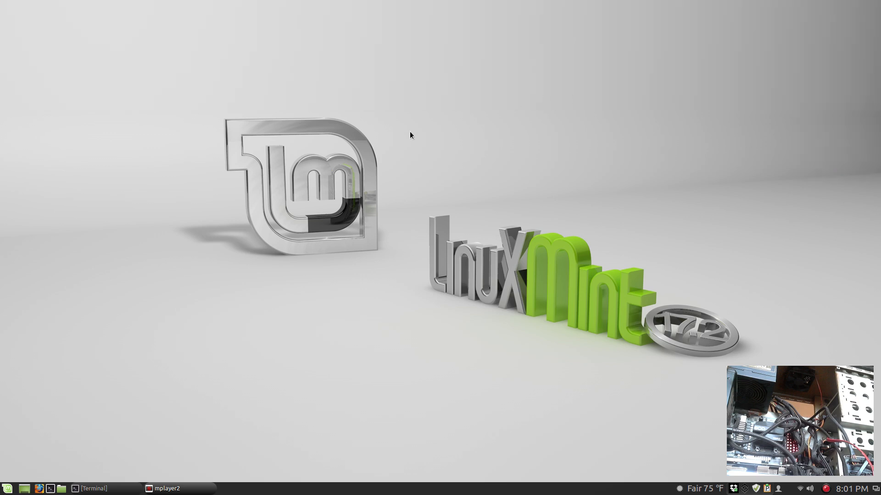
pyautogui.moveTo(208, 205)
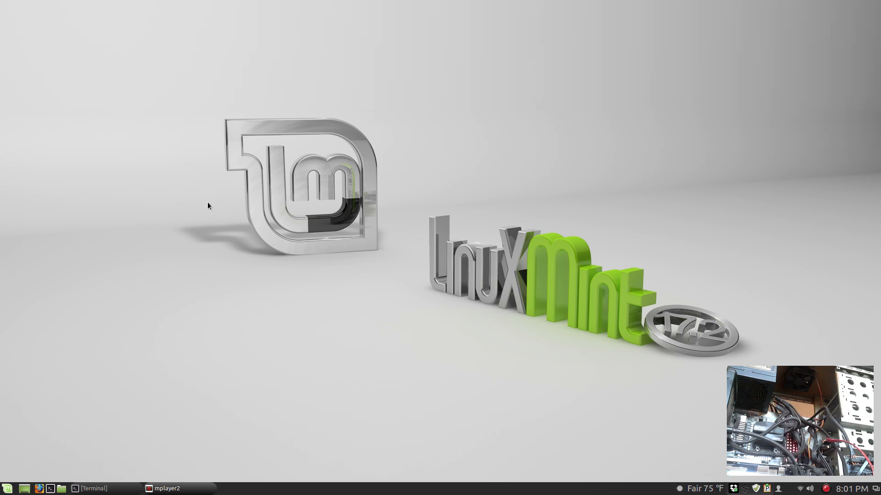
pyautogui.moveTo(192, 201)
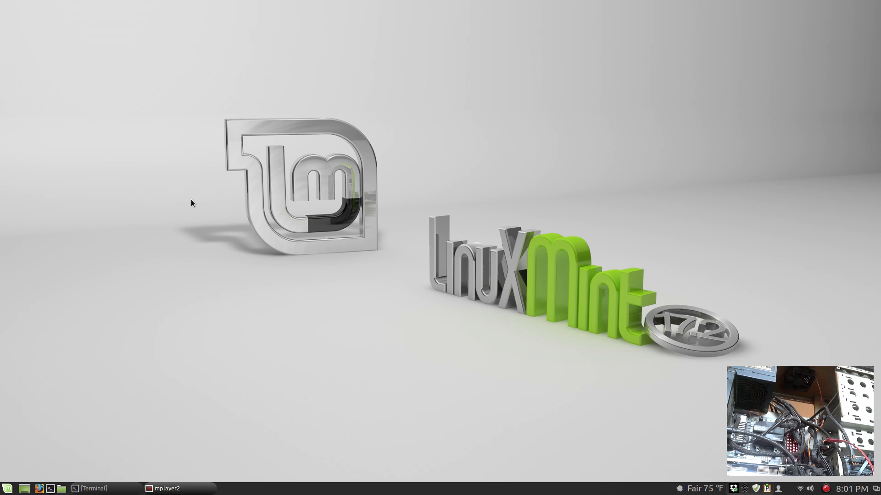
pyautogui.moveTo(553, 111)
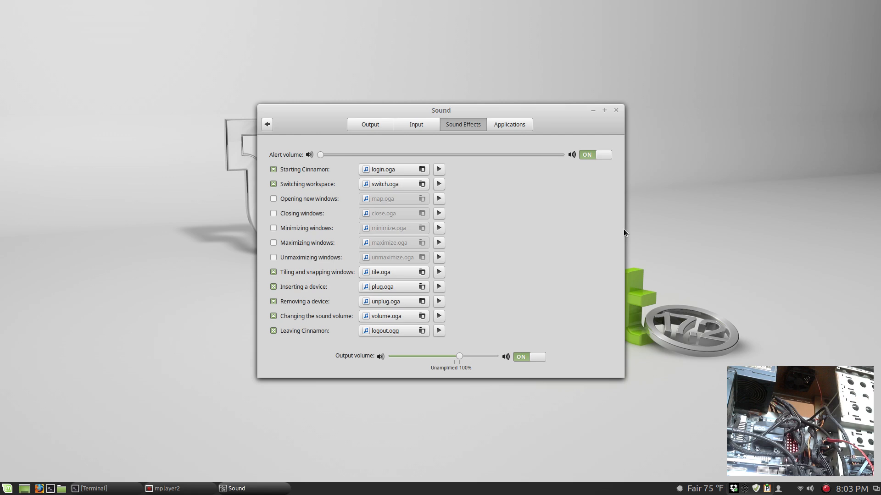
pyautogui.moveTo(422, 110)
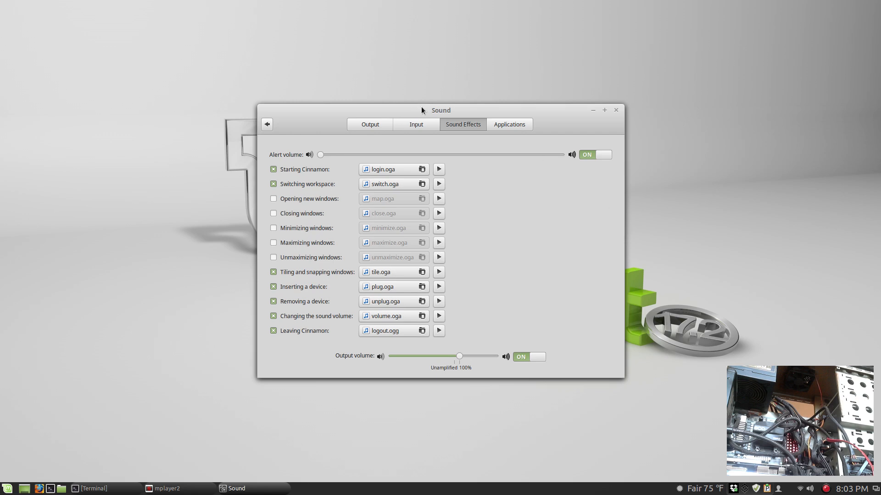
pyautogui.moveTo(517, 208)
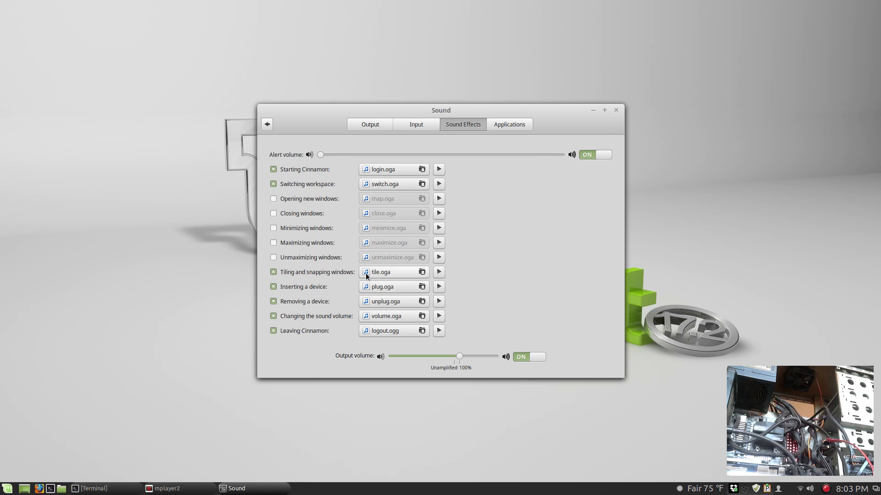
pyautogui.moveTo(402, 315)
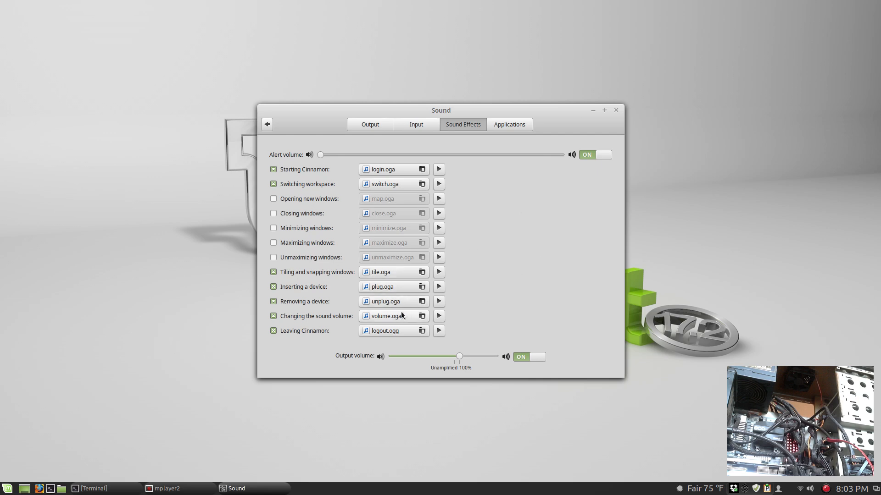
pyautogui.moveTo(481, 367)
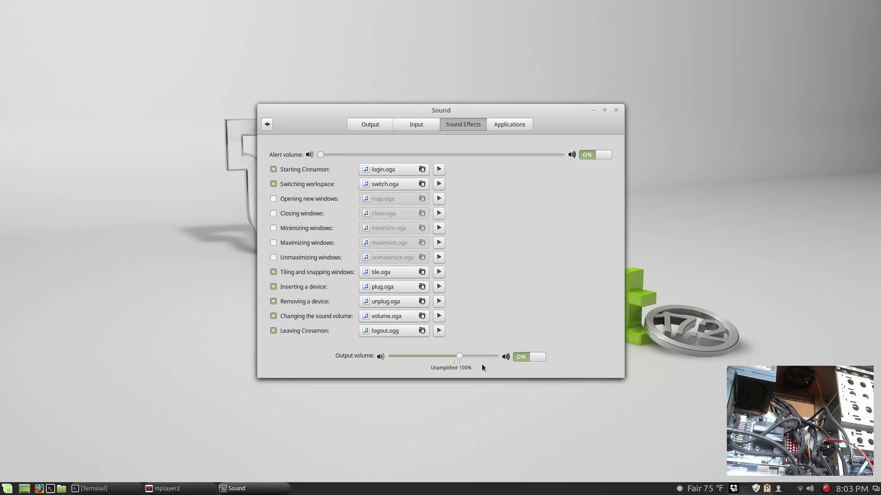
pyautogui.moveTo(540, 229)
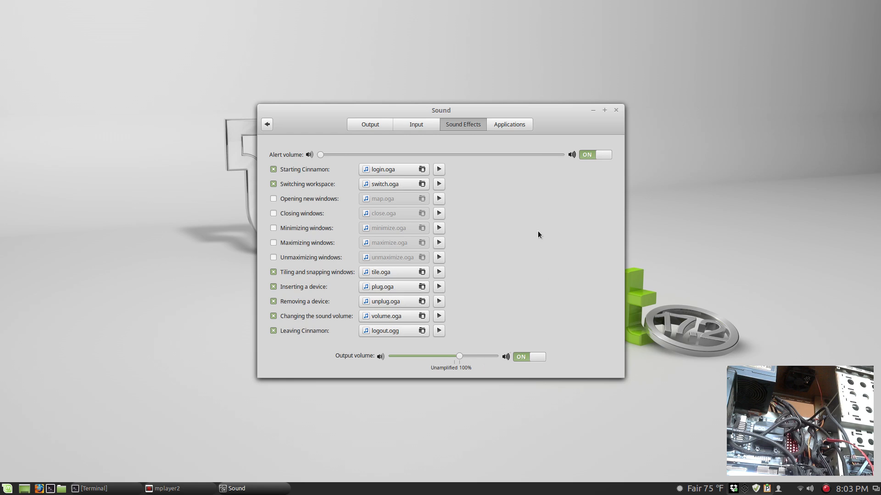
# Step: Go back from Sound to the System Settings main overview without changing sound effects
pyautogui.click(267, 124)
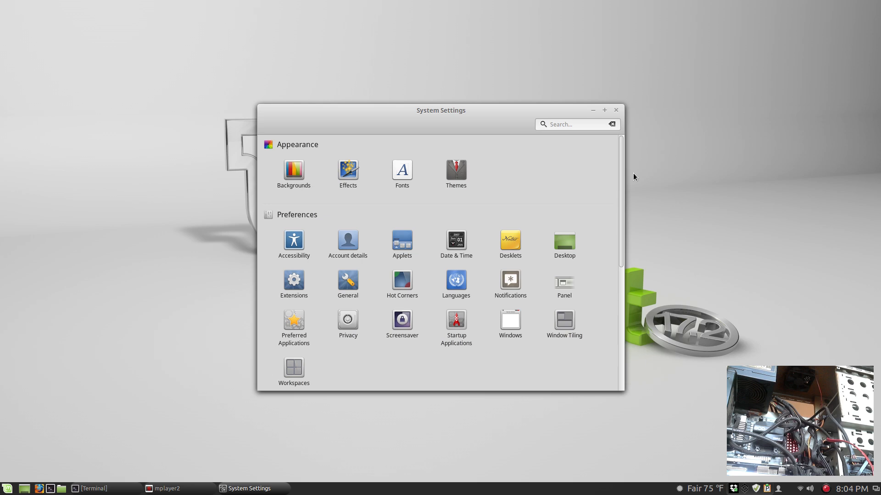
pyautogui.moveTo(682, 169)
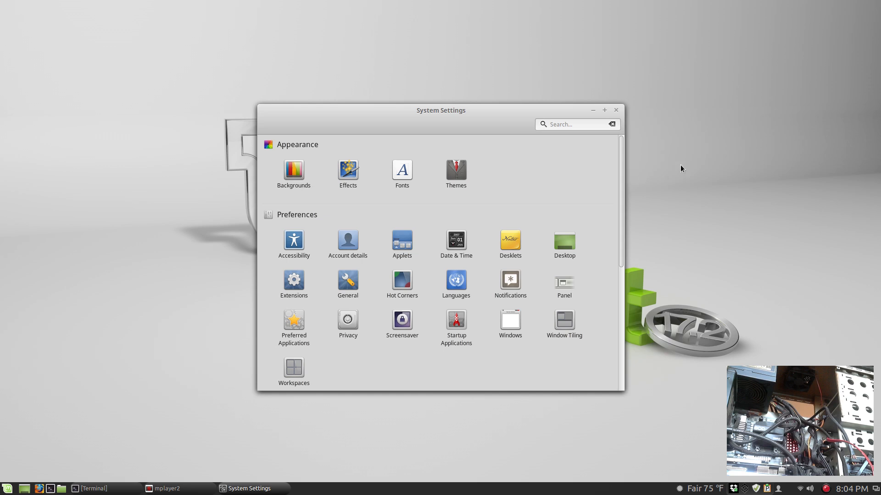
pyautogui.moveTo(537, 231)
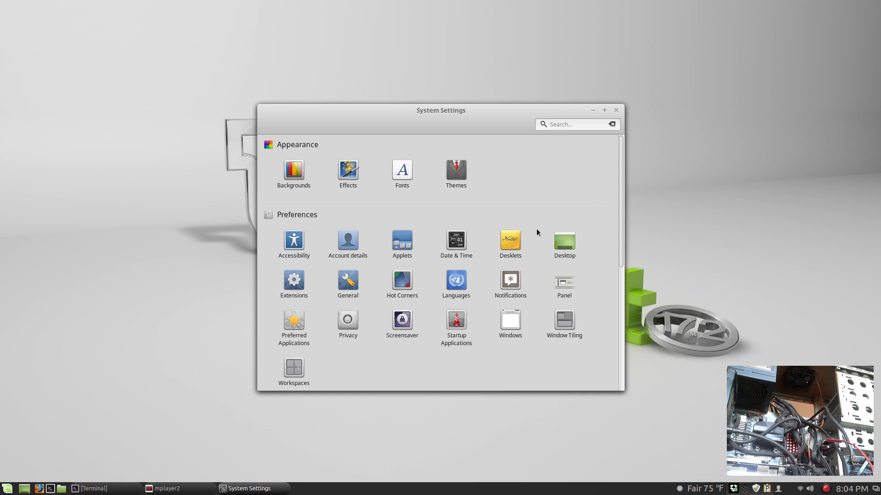
pyautogui.moveTo(587, 217)
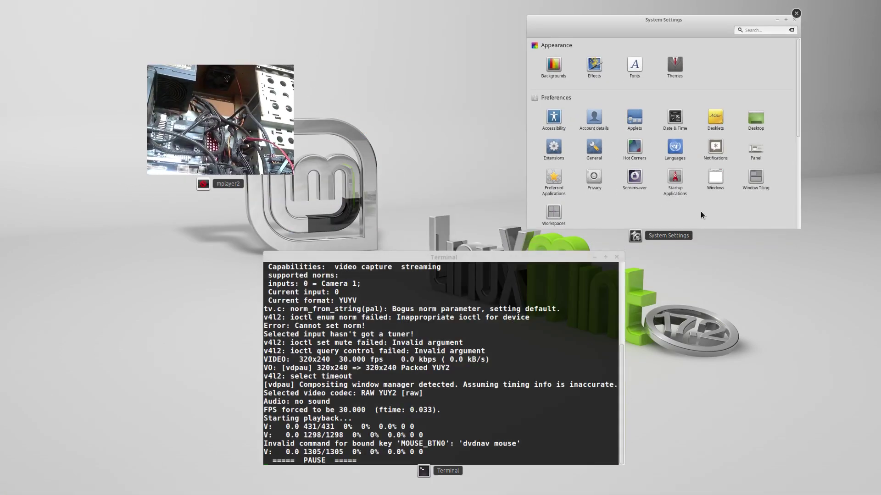
pyautogui.moveTo(333, 89)
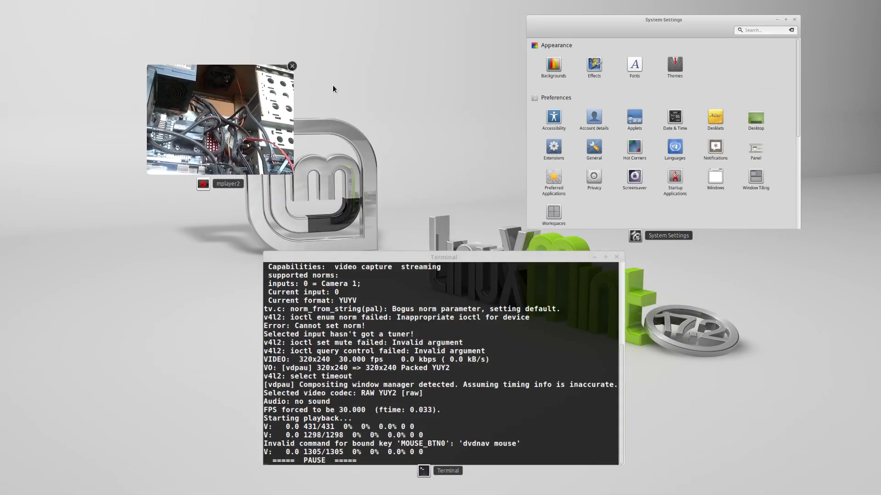
pyautogui.moveTo(248, 122)
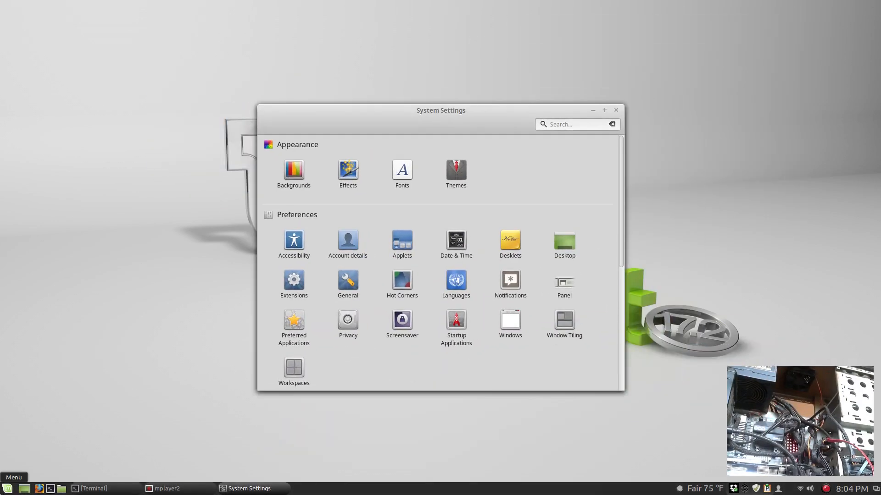
pyautogui.moveTo(183, 224)
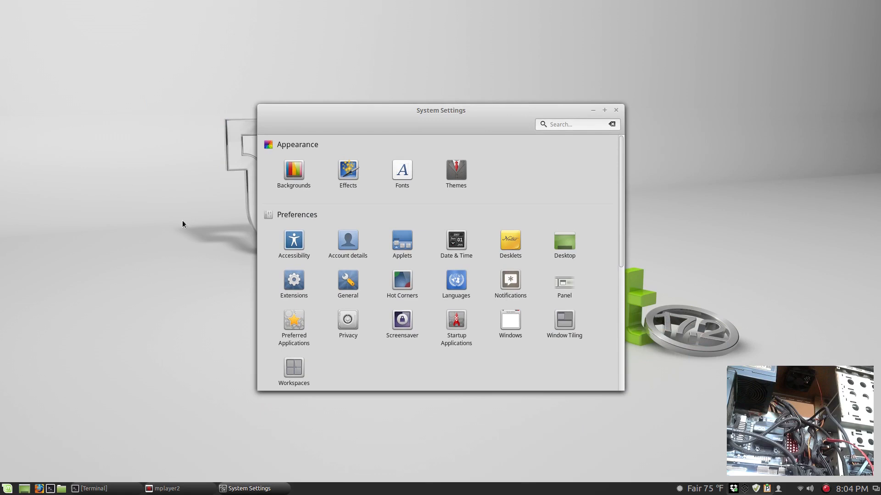
pyautogui.moveTo(489, 382)
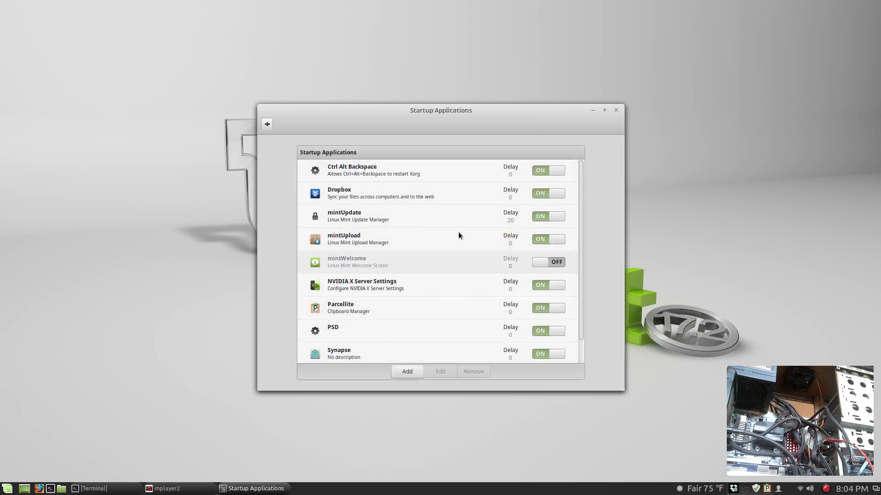
pyautogui.moveTo(493, 116)
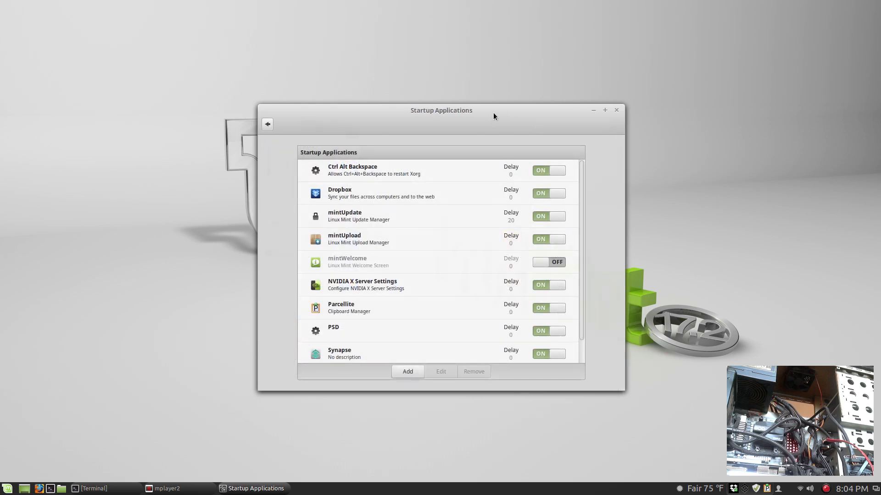
# Step: Inspect the mintWelcome and mintUpdate startup entries, cancel unchanged, and unmaximize the window
pyautogui.click(604, 109)
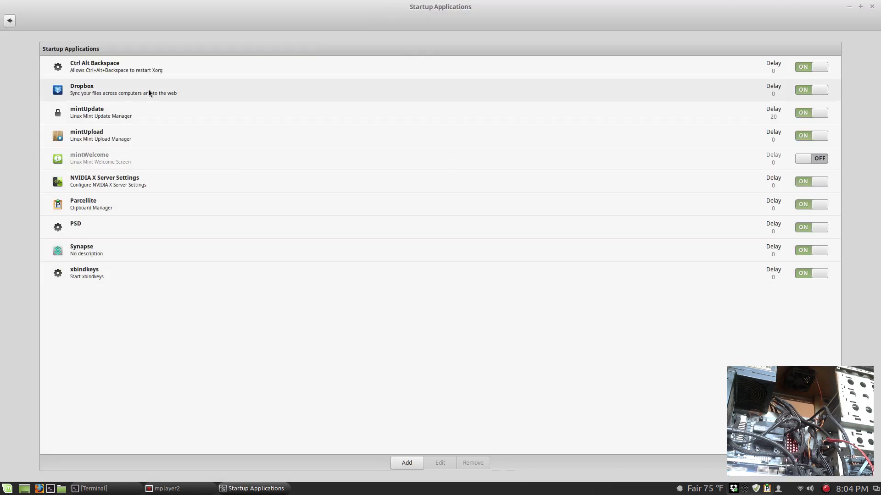
pyautogui.moveTo(206, 140)
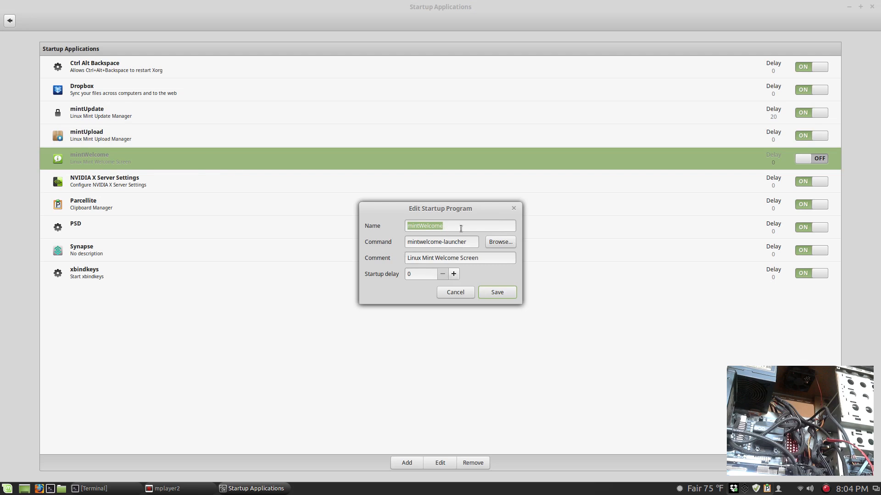
pyautogui.moveTo(461, 298)
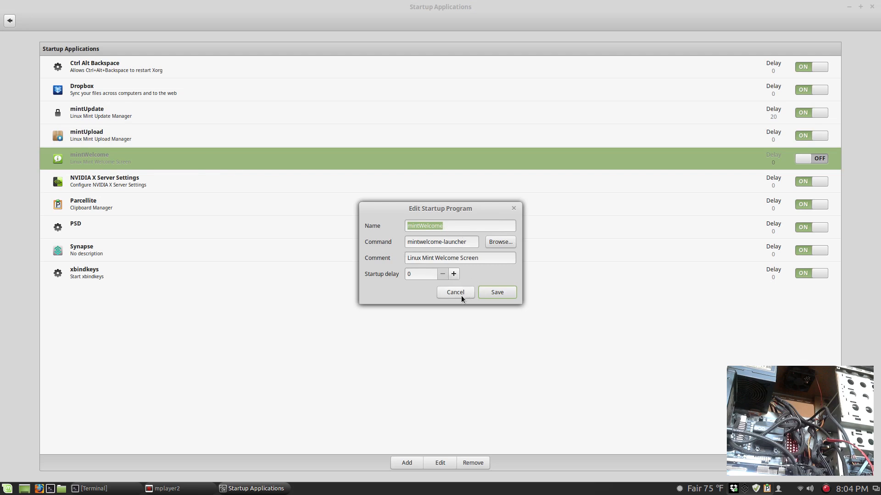
pyautogui.click(455, 291)
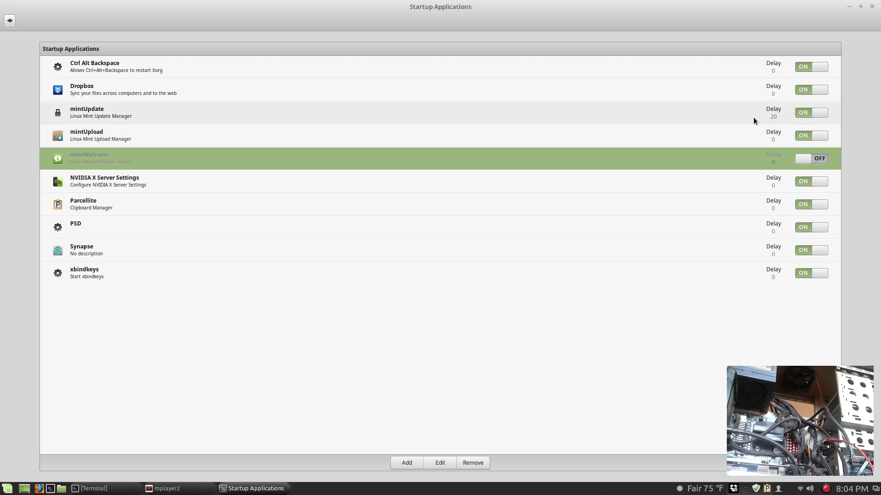
pyautogui.click(439, 462)
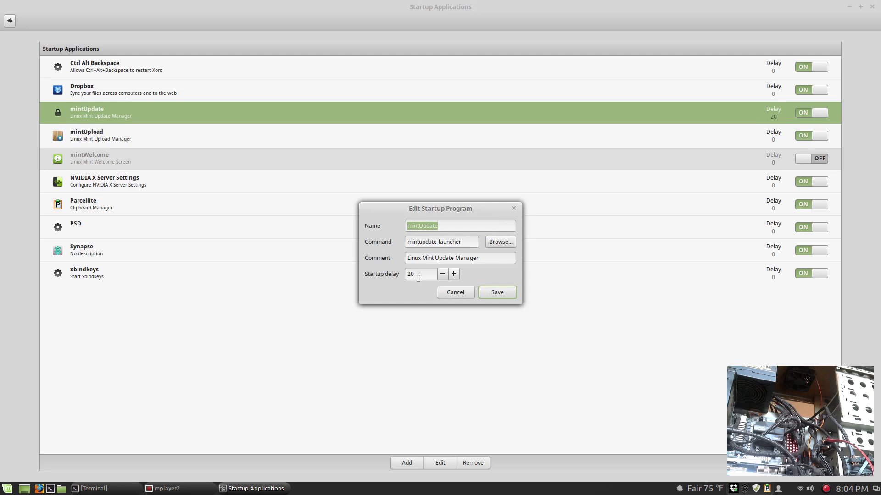
pyautogui.moveTo(455, 291)
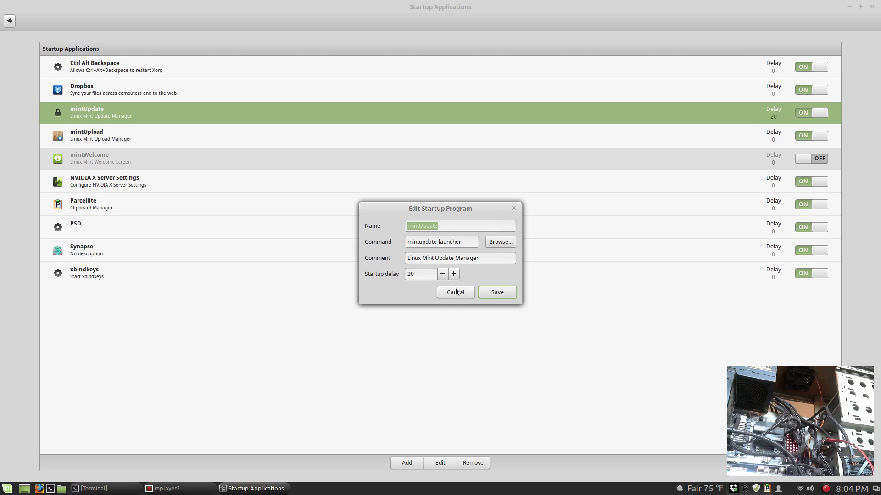
pyautogui.click(455, 292)
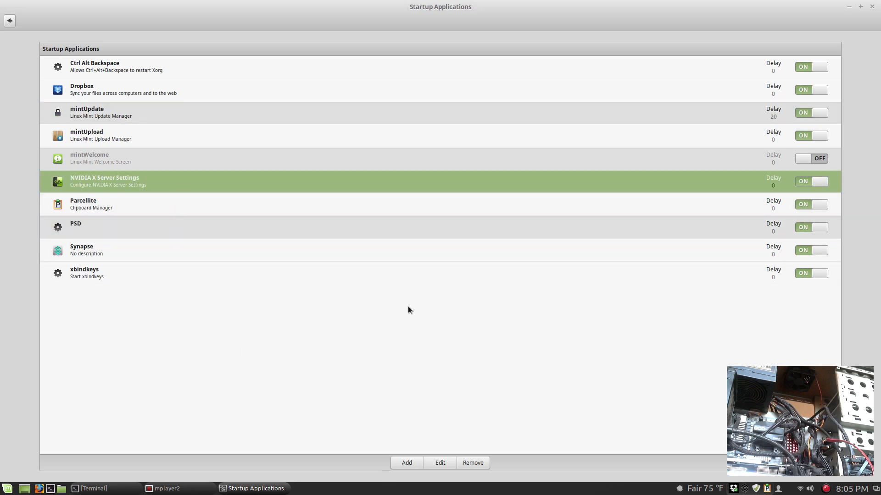
pyautogui.click(860, 6)
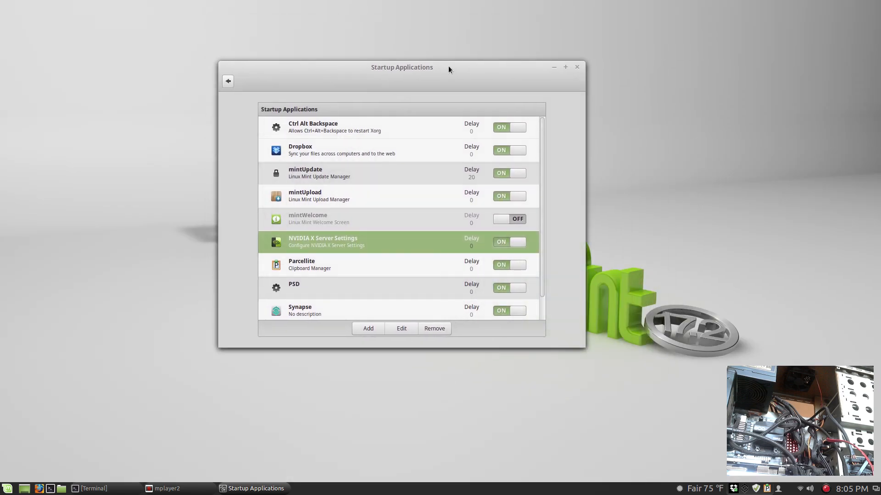
pyautogui.moveTo(233, 77)
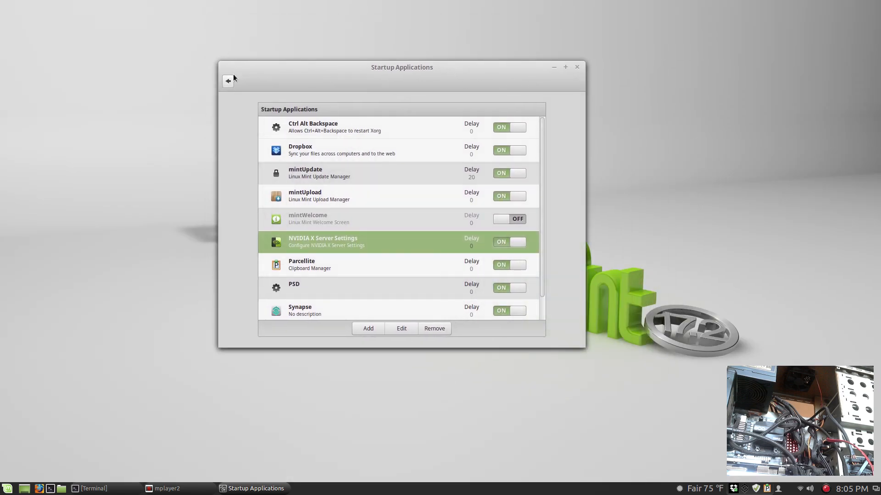
# Step: Launch Software Sources from the Administration section of System Settings
pyautogui.click(227, 81)
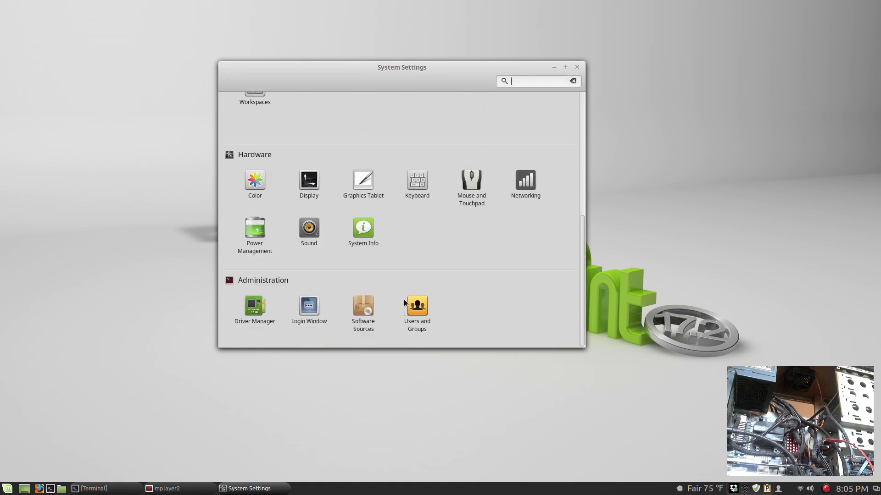
pyautogui.click(363, 307)
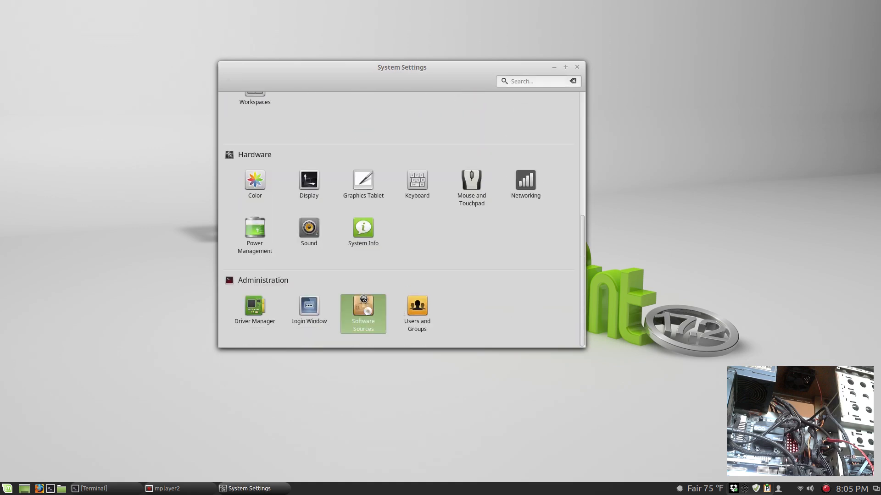
pyautogui.doubleClick(363, 311)
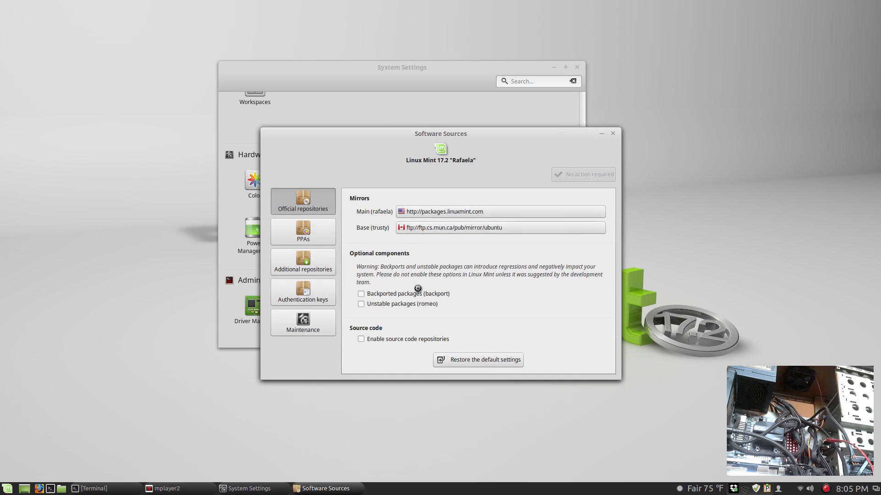
pyautogui.moveTo(325, 330)
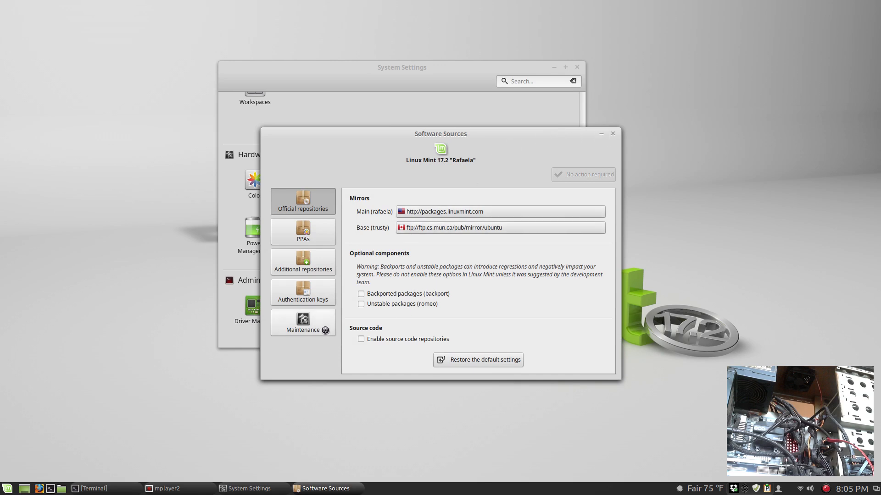
# Step: Show the PPAs list and scroll to synapse-core, x-updates and xorg-edgers entries
pyautogui.click(302, 232)
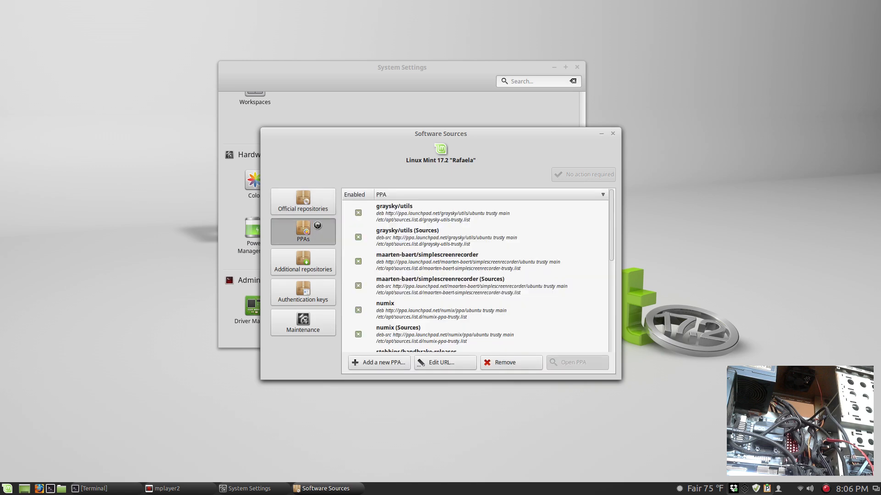
pyautogui.scroll(-3)
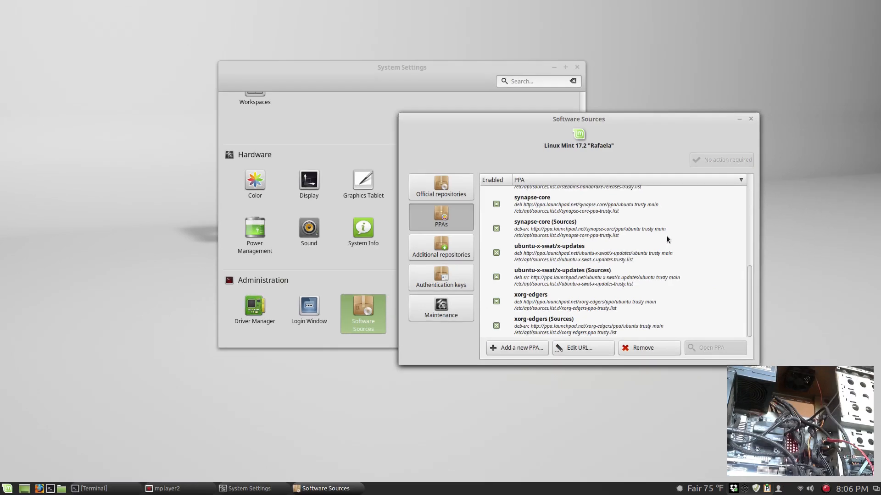
pyautogui.moveTo(622, 134)
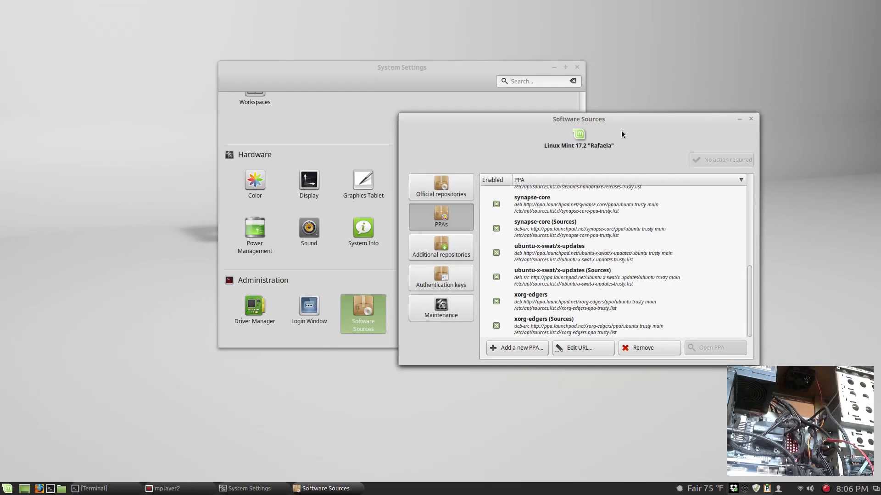
pyautogui.moveTo(768, 153)
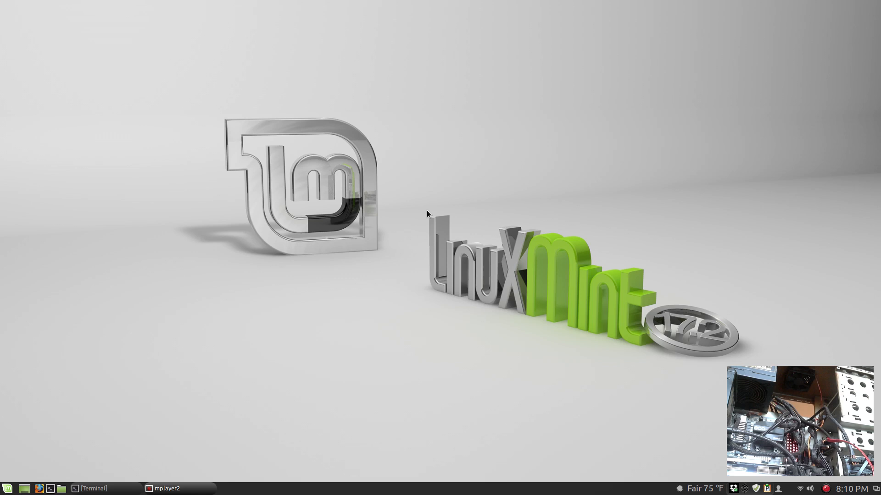
# Step: Launch Software Manager showing its package categories
pyautogui.click(8, 488)
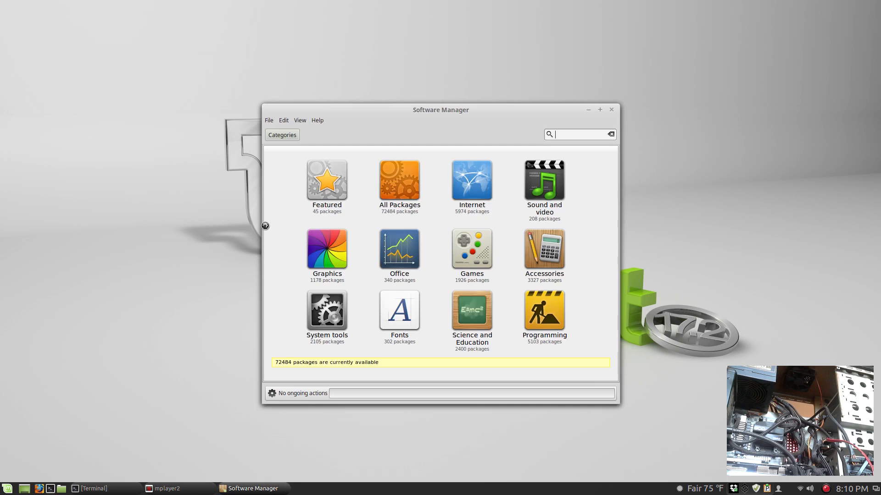
pyautogui.moveTo(265, 229)
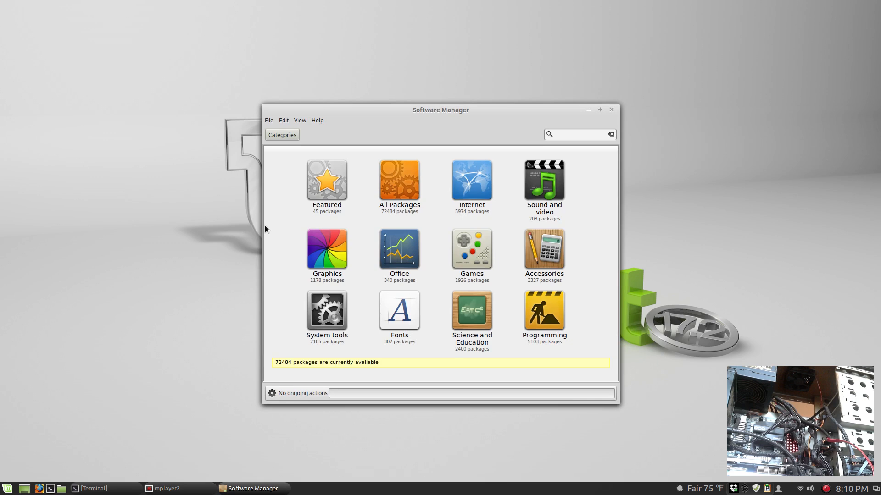
# Step: Search 'turses', view its page showing it installed, then close Software Manager
pyautogui.click(579, 133)
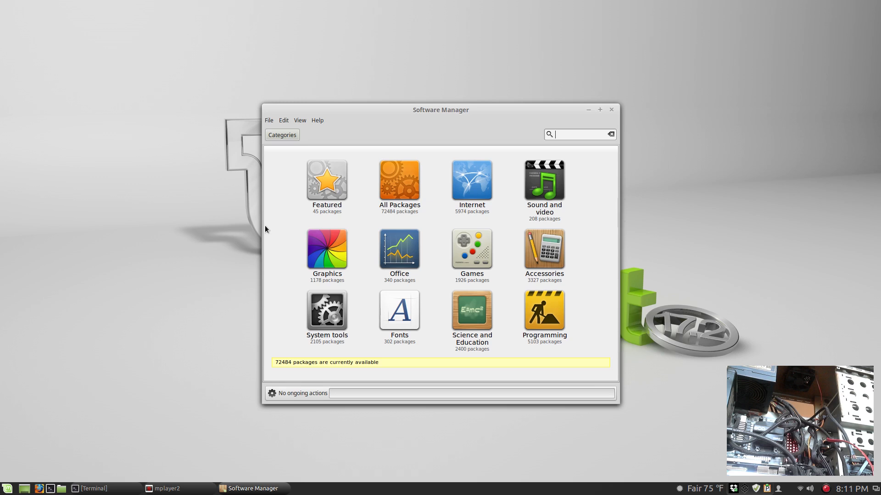
pyautogui.write('tu')
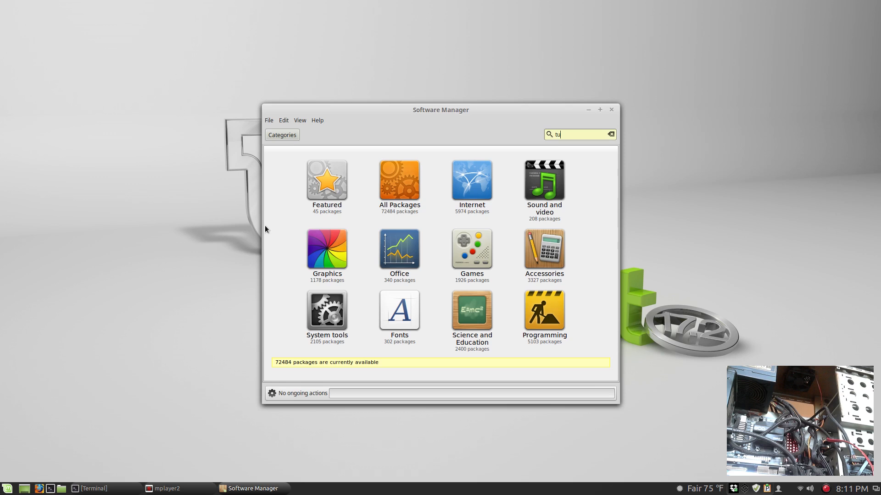
pyautogui.write('rses')
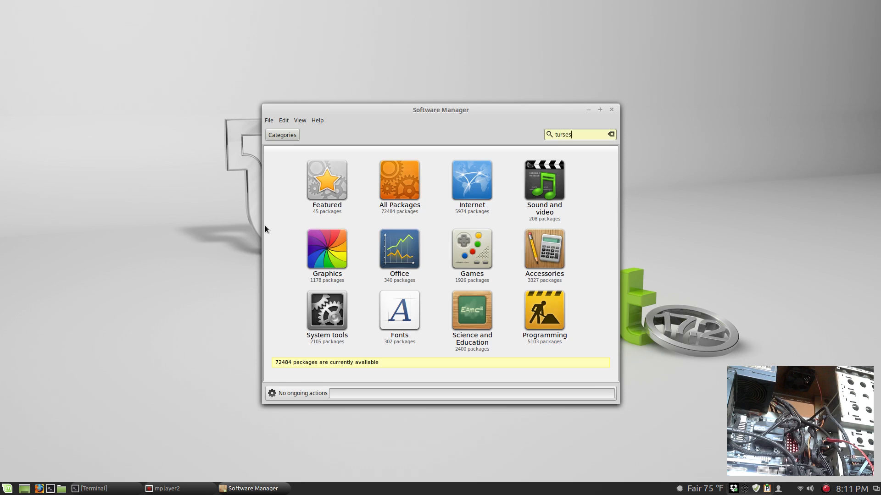
pyautogui.press('Return')
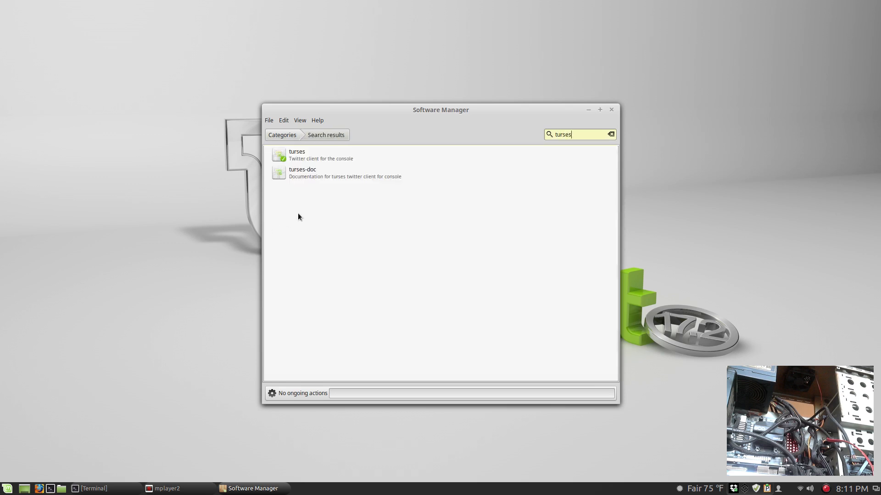
pyautogui.click(320, 155)
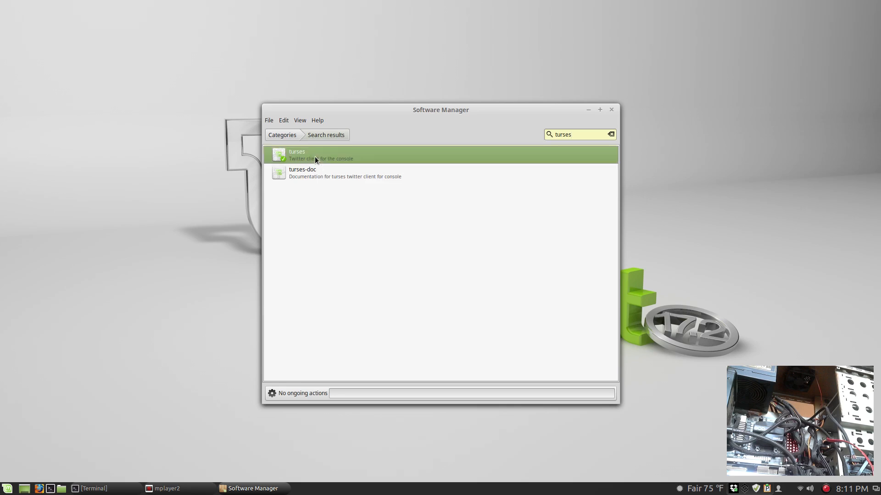
pyautogui.doubleClick(297, 154)
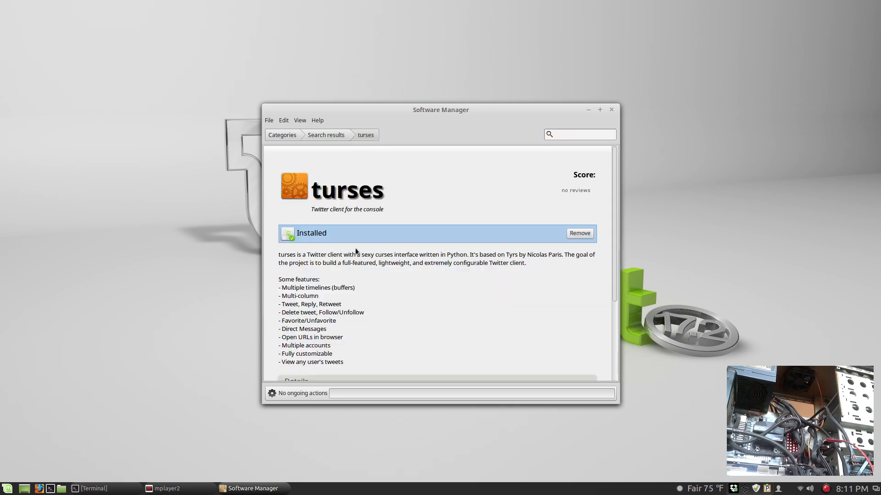
pyautogui.click(611, 109)
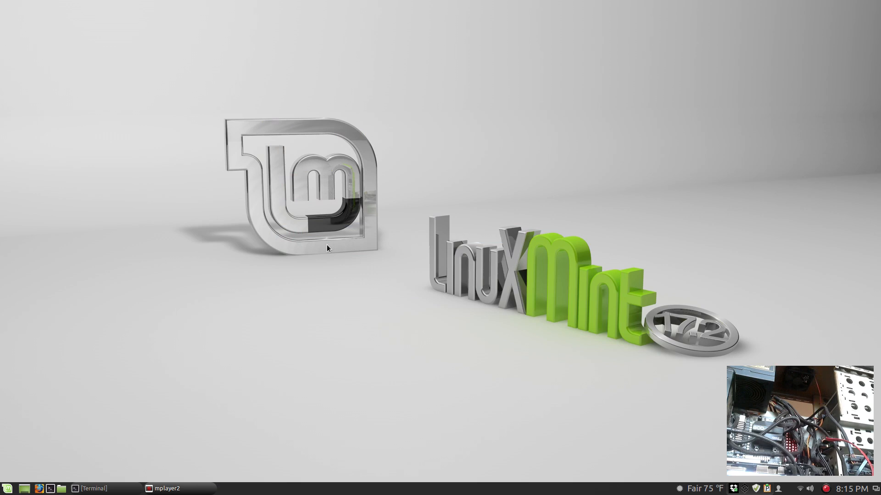
# Step: Launch an Xfce Terminal window, enable Show Menubar, and bring up its context menu
pyautogui.click(90, 488)
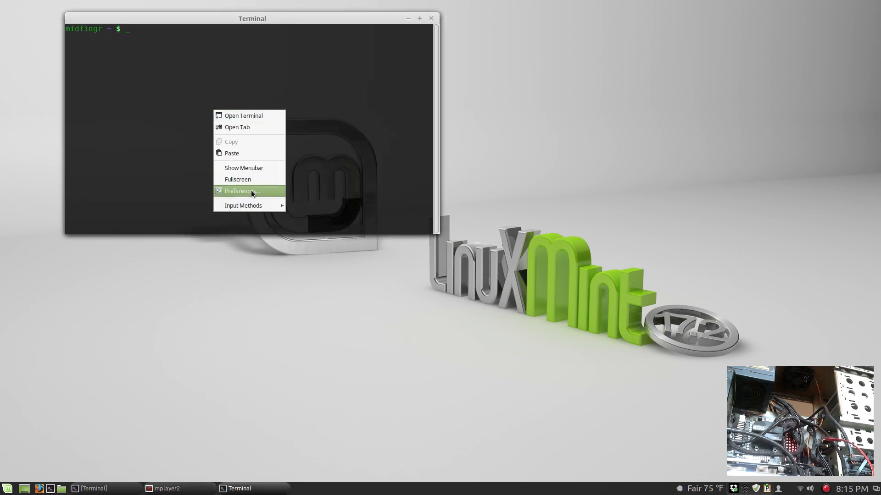
pyautogui.moveTo(243, 204)
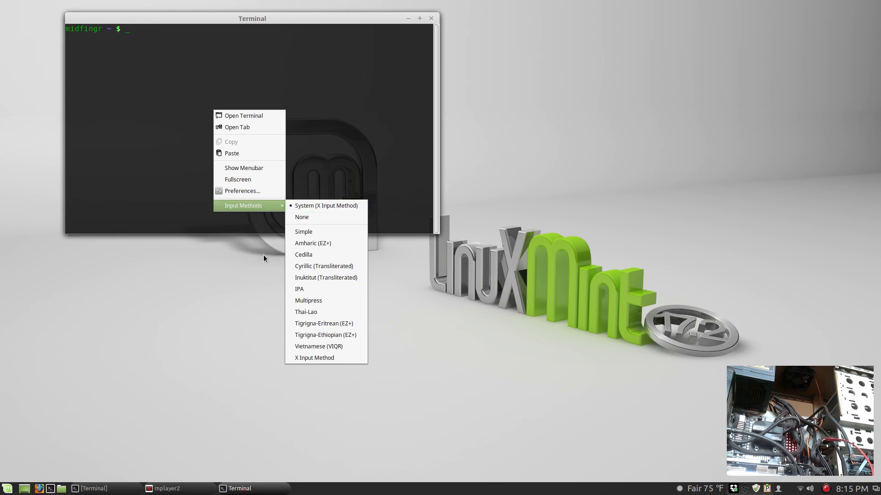
pyautogui.moveTo(243, 168)
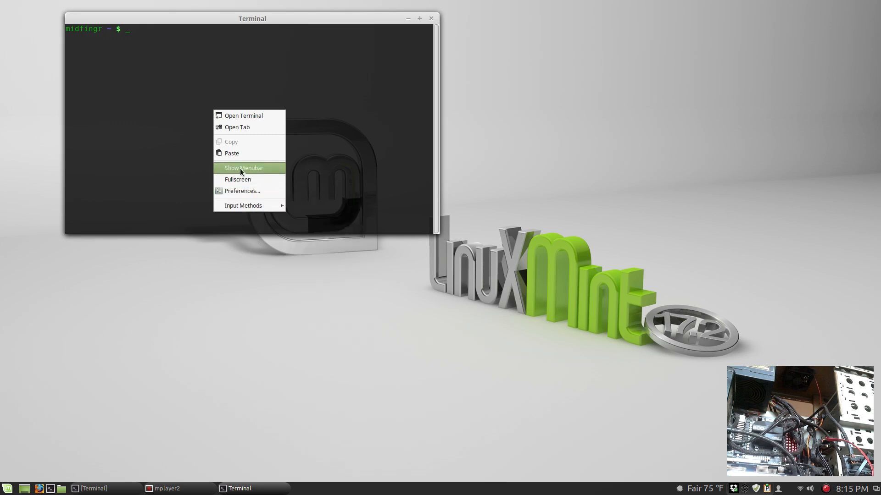
pyautogui.click(244, 167)
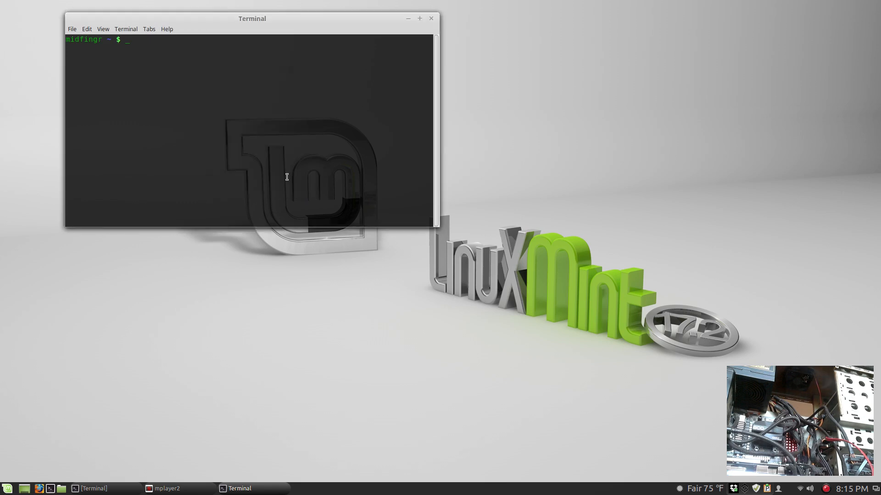
pyautogui.rightClick(287, 177)
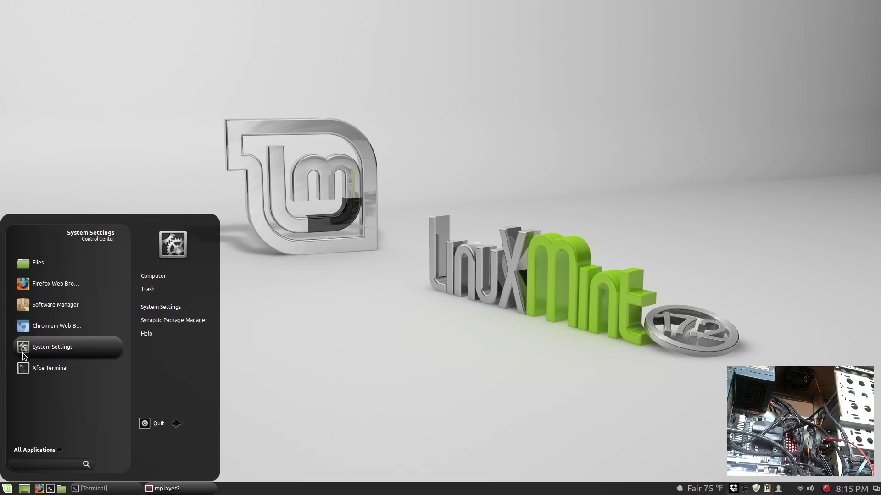
# Step: Reopen System Settings from the Mint menu, then view the mint_mem.jpg screenshot from Pictures
pyautogui.click(52, 347)
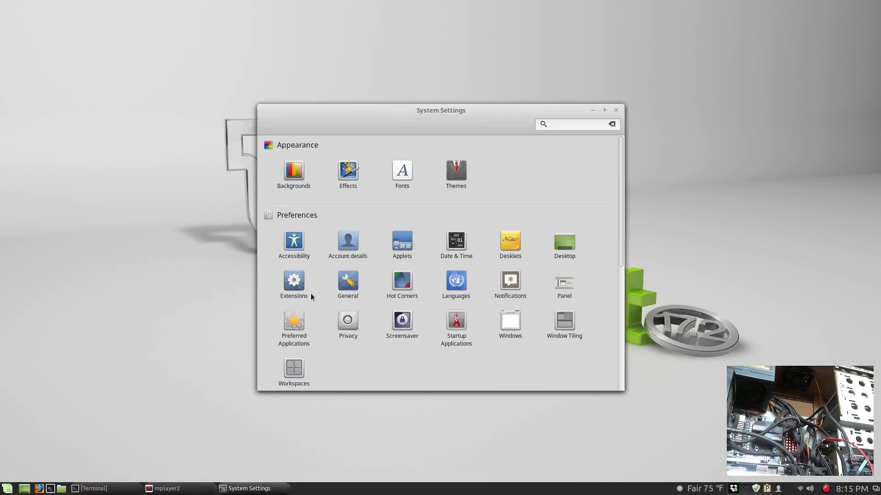
pyautogui.click(294, 323)
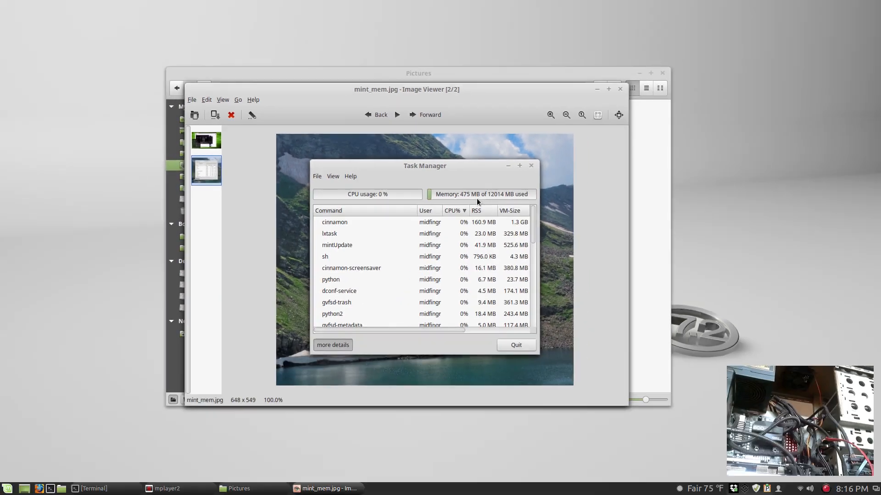
pyautogui.moveTo(628, 92)
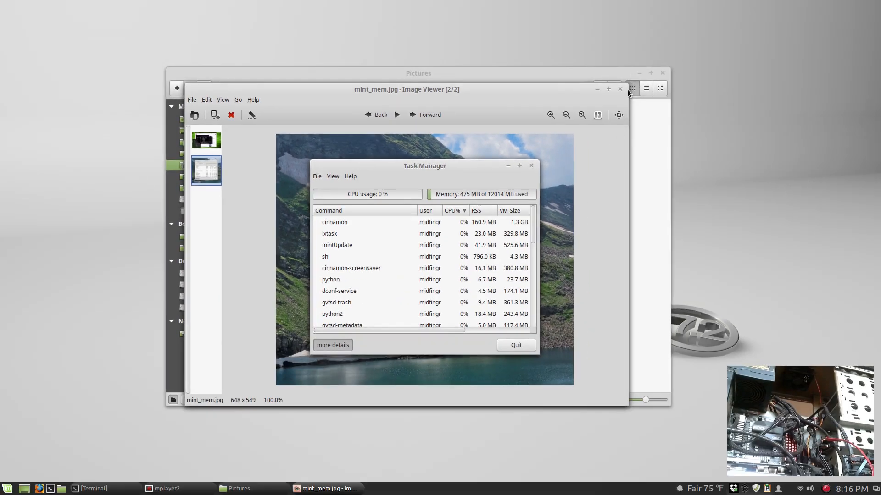
# Step: Close the image viewer and launch LXTask to list running processes and memory use
pyautogui.click(620, 89)
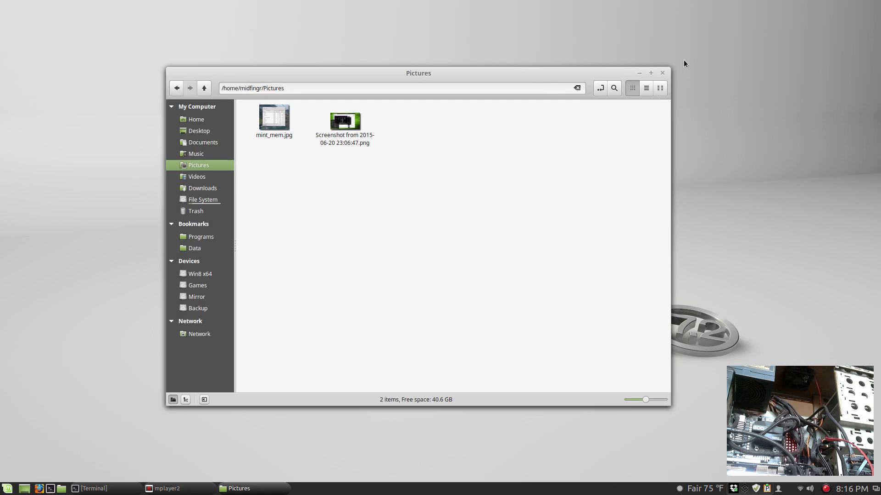
pyautogui.click(638, 73)
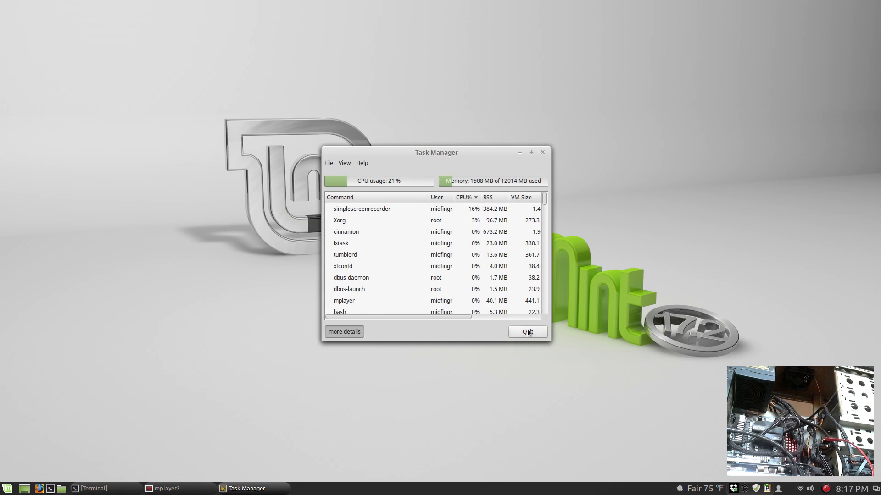
# Step: Quit Task Manager and check disk usage on / and /Data in System Monitor
pyautogui.click(527, 332)
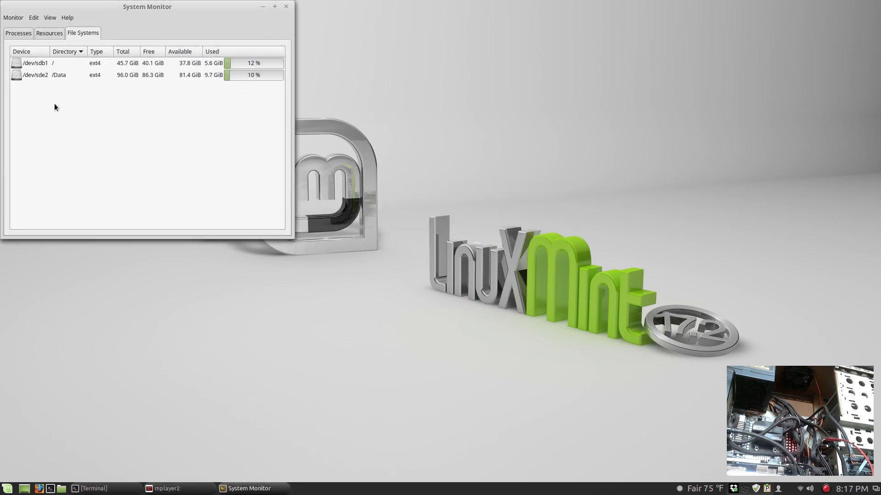
pyautogui.click(49, 33)
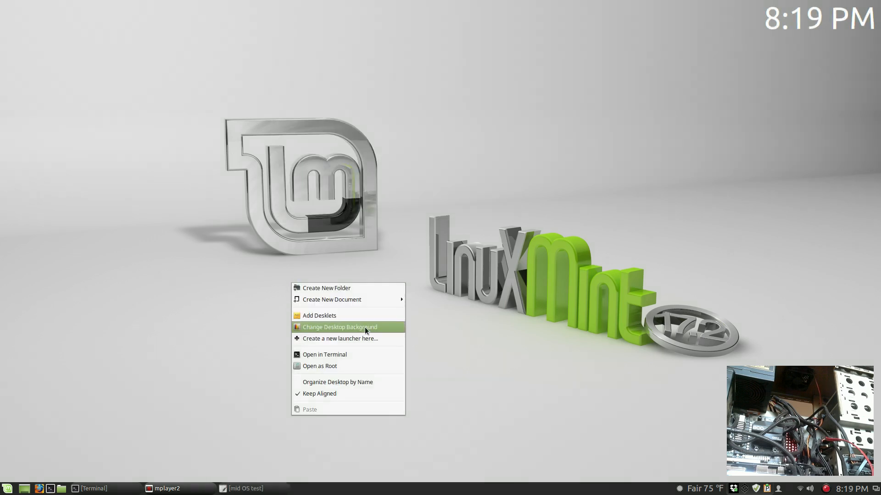
pyautogui.moveTo(346, 338)
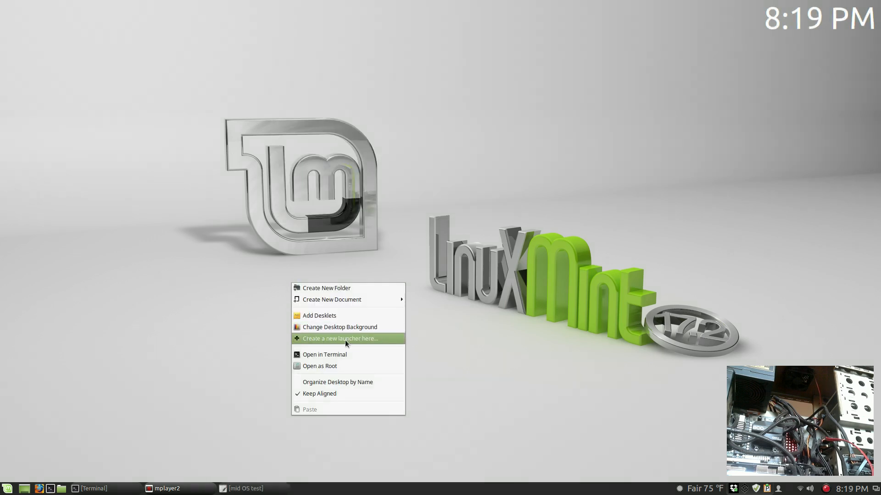
pyautogui.moveTo(338, 366)
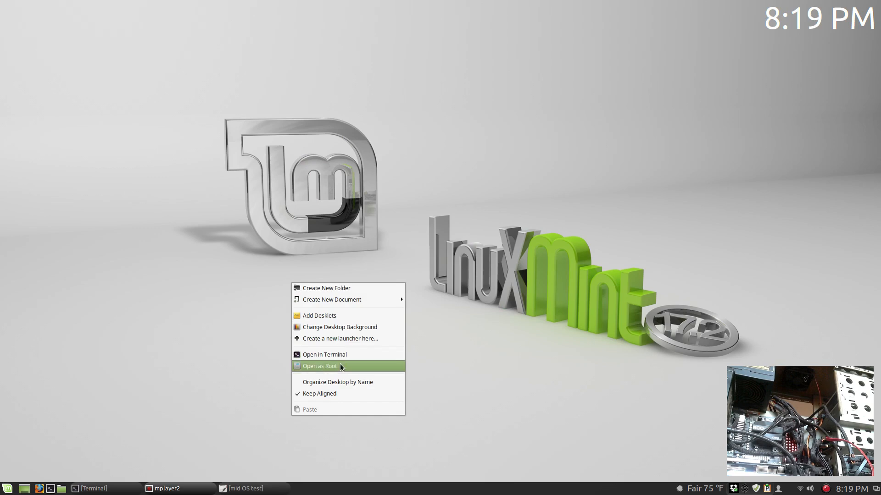
pyautogui.moveTo(344, 367)
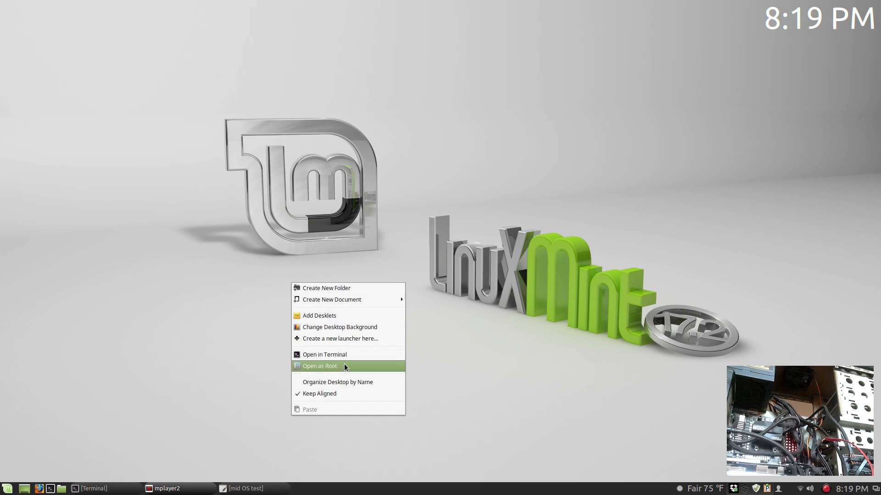
pyautogui.moveTo(349, 405)
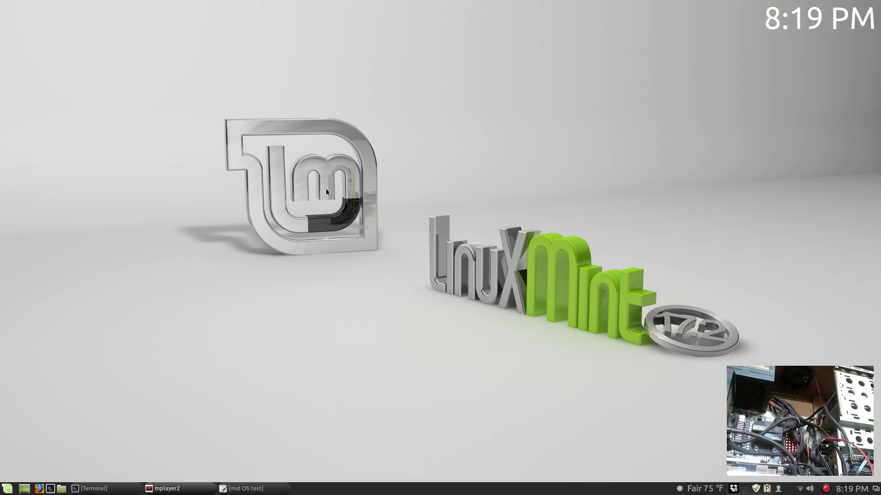
# Step: In Change Desktop Background, browse Rebecca, Qiana, Olivia, Maya, then the walls folder images
pyautogui.click(297, 487)
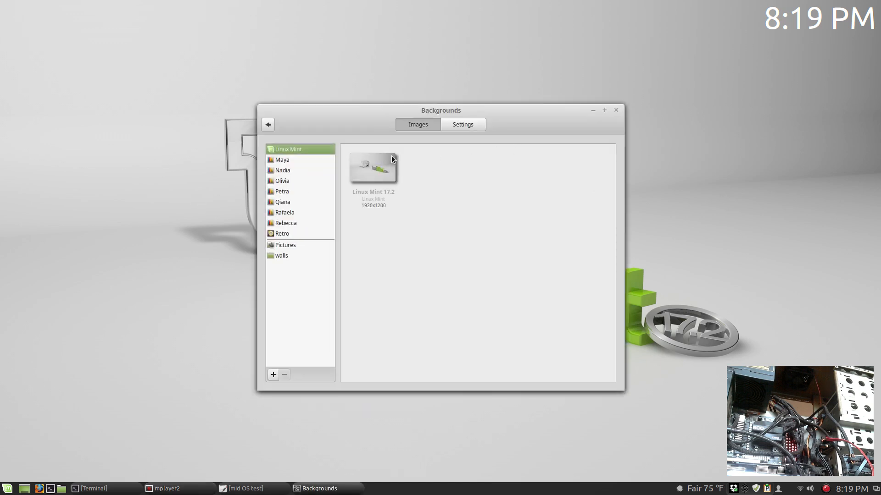
pyautogui.moveTo(289, 165)
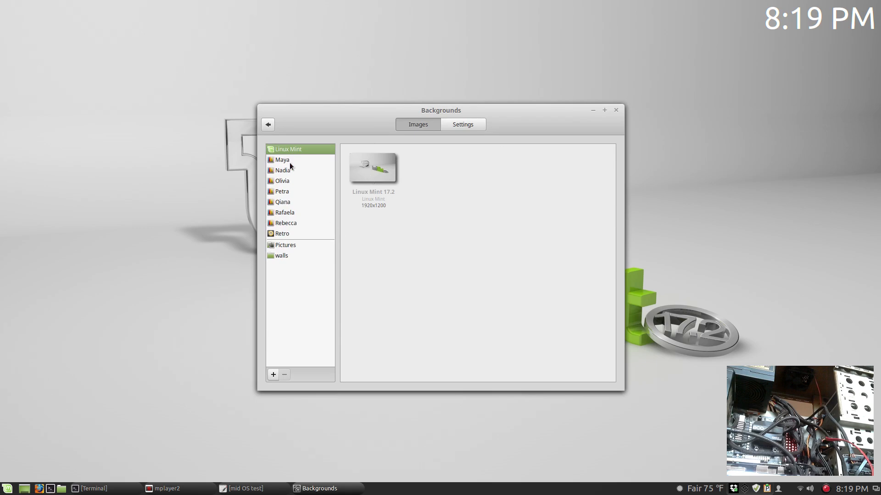
pyautogui.click(285, 223)
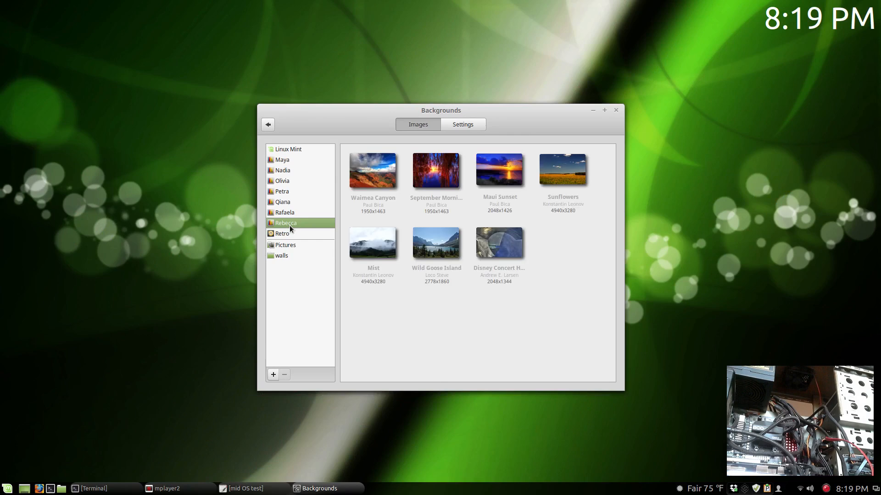
pyautogui.click(283, 201)
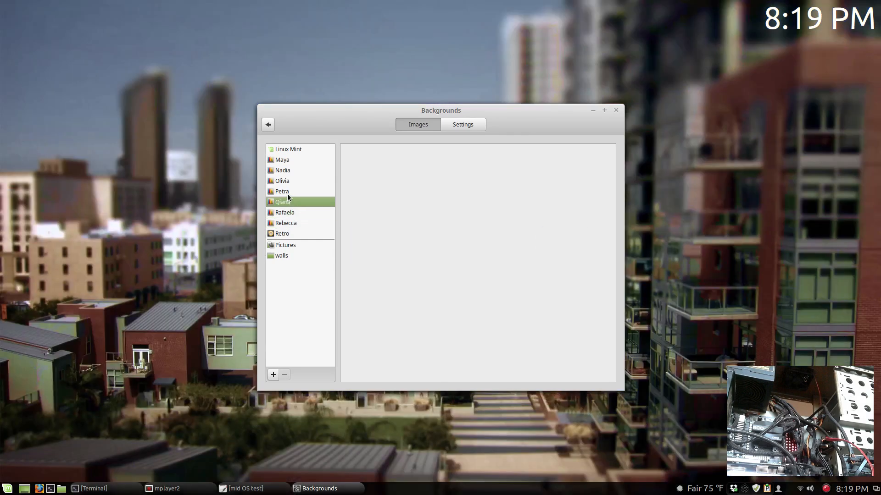
pyautogui.click(282, 181)
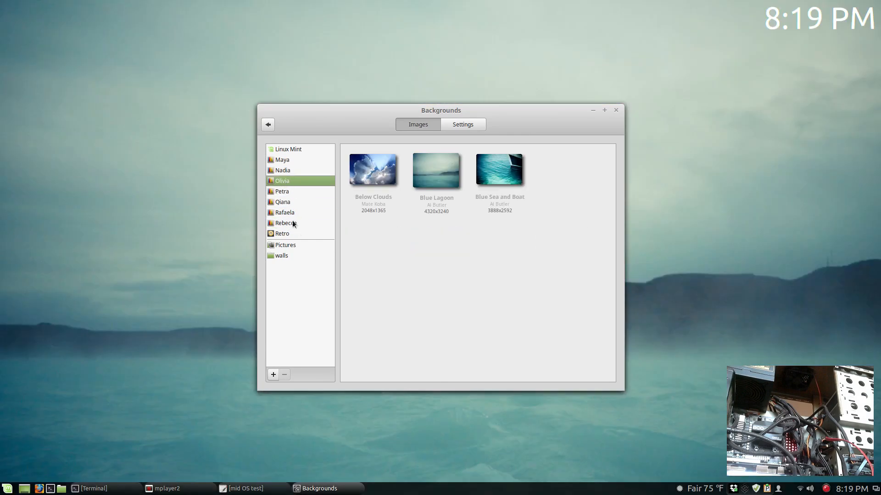
pyautogui.click(281, 160)
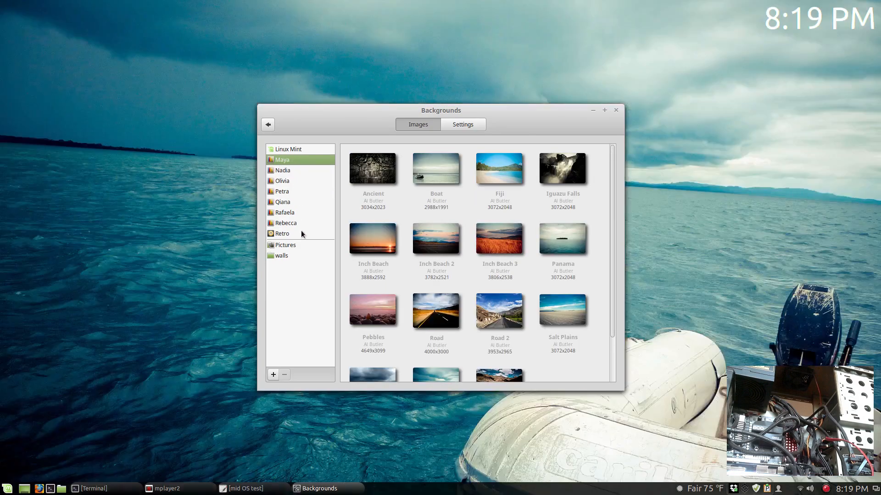
pyautogui.moveTo(281, 259)
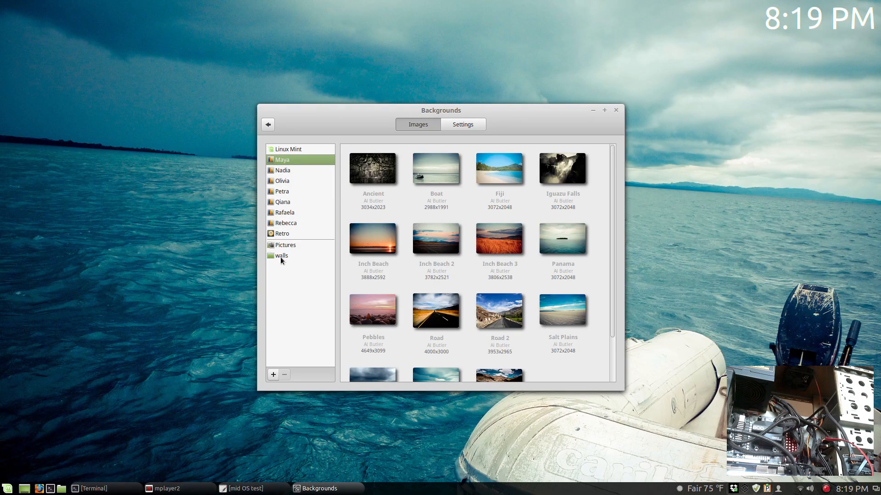
pyautogui.click(280, 256)
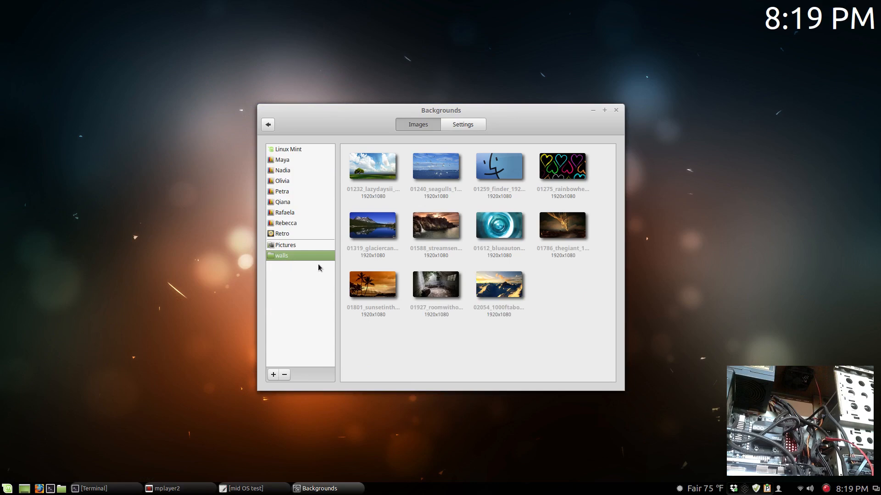
pyautogui.scroll(-3)
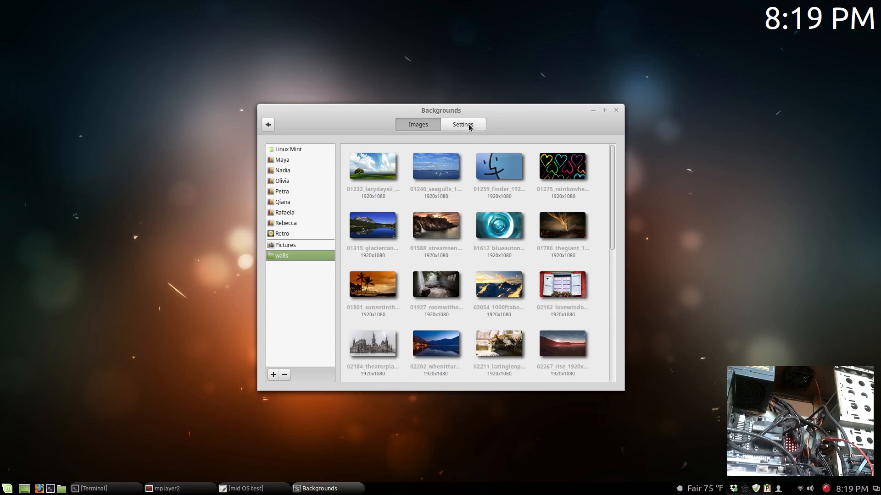
# Step: Check the slideshow settings, then browse Rafaela, Maya, Qiana, Rebecca and walls collections
pyautogui.click(462, 124)
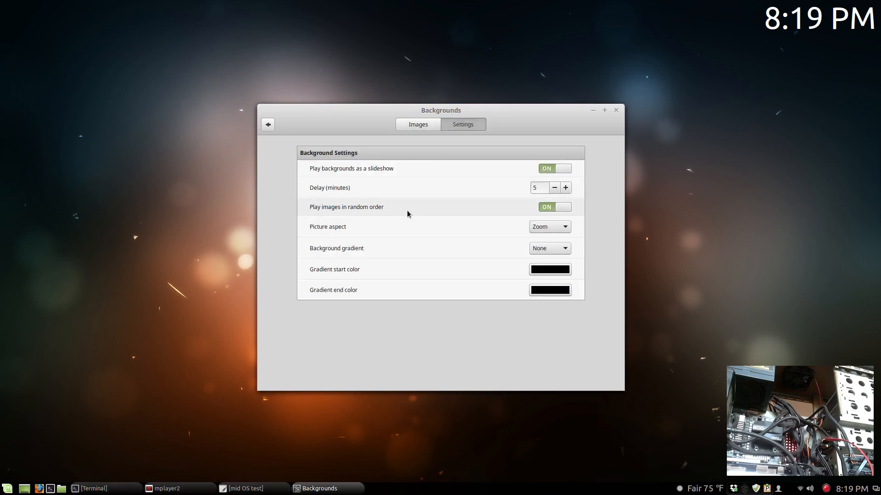
pyautogui.moveTo(544, 199)
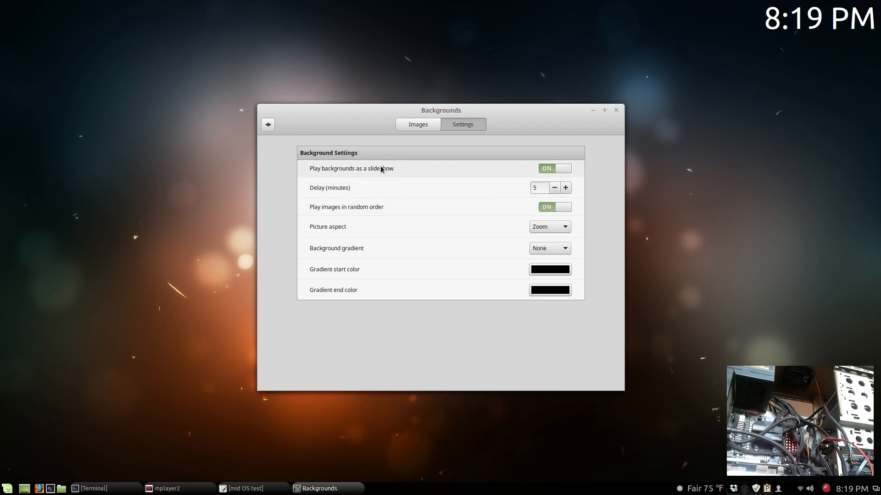
pyautogui.moveTo(456, 196)
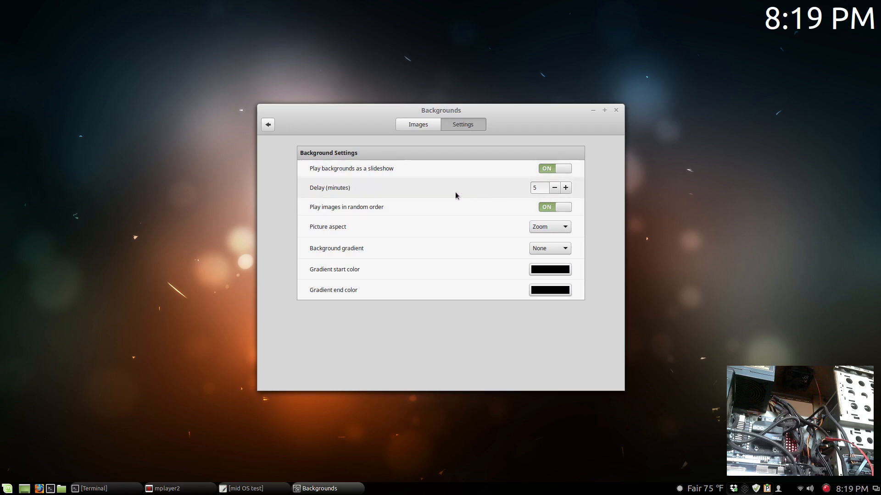
pyautogui.click(417, 124)
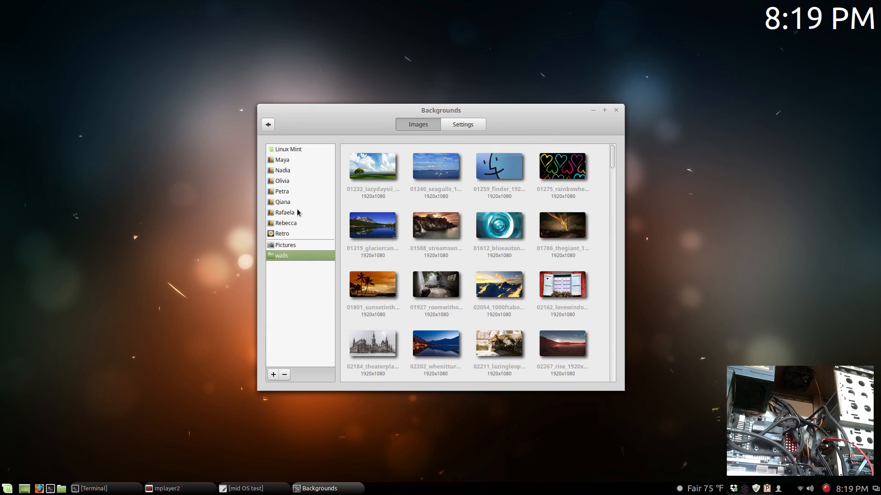
pyautogui.click(284, 212)
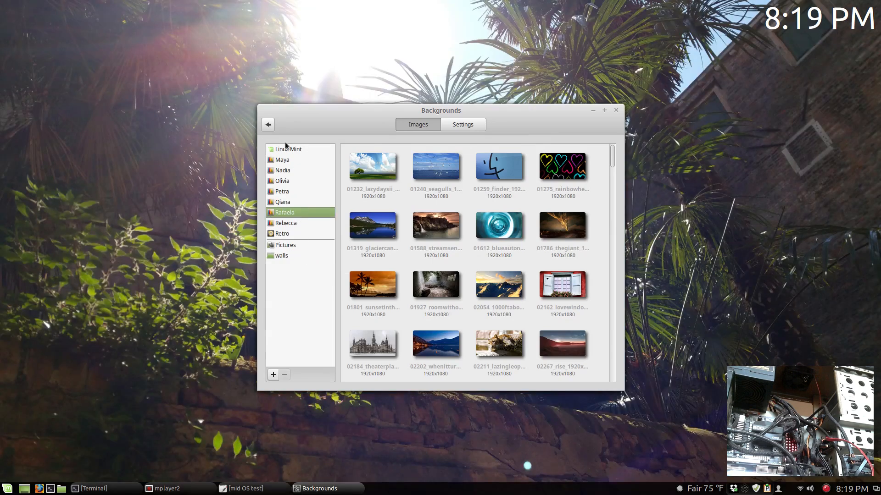
pyautogui.click(282, 160)
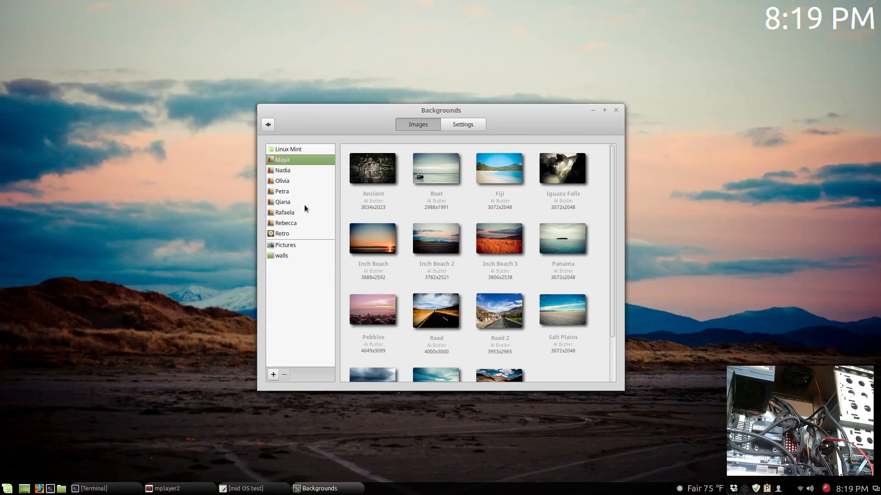
pyautogui.click(283, 202)
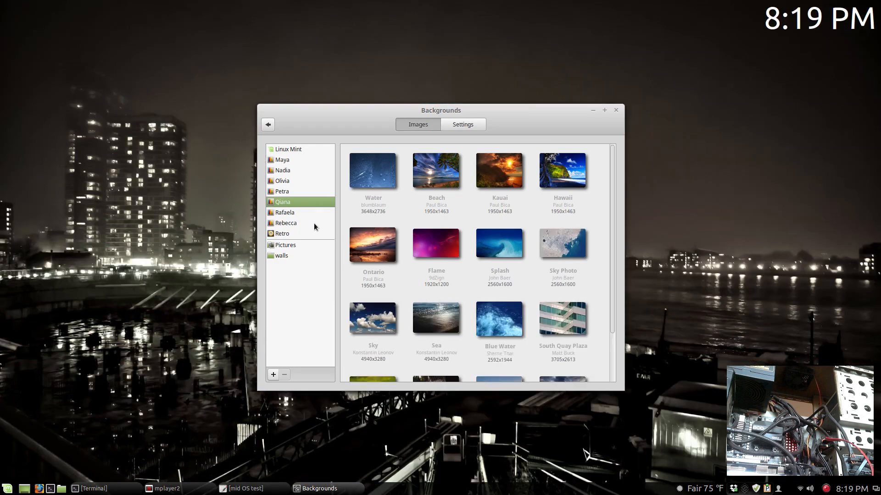
pyautogui.click(285, 223)
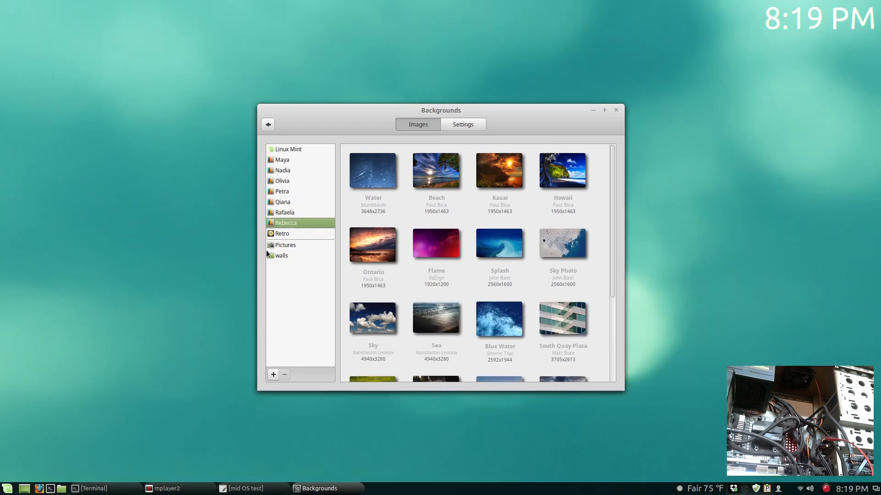
pyautogui.click(282, 256)
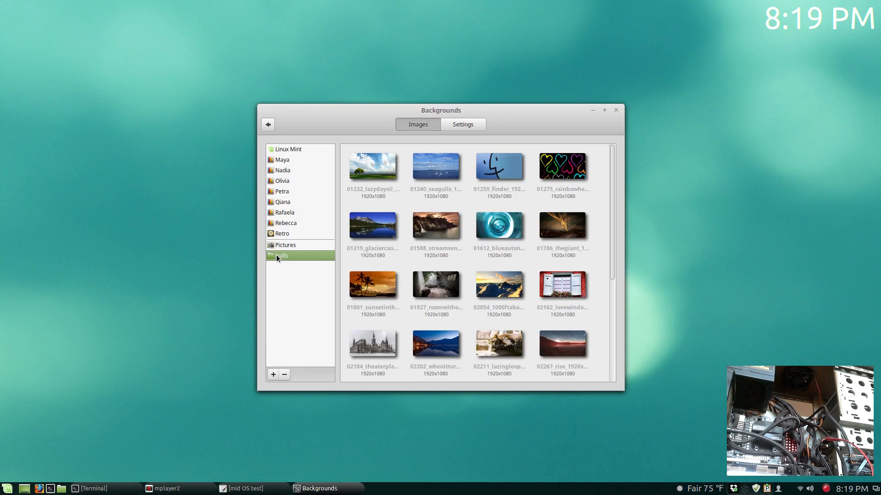
# Step: Switch 'Play backgrounds as a slideshow' OFF in the Backgrounds settings
pyautogui.click(461, 124)
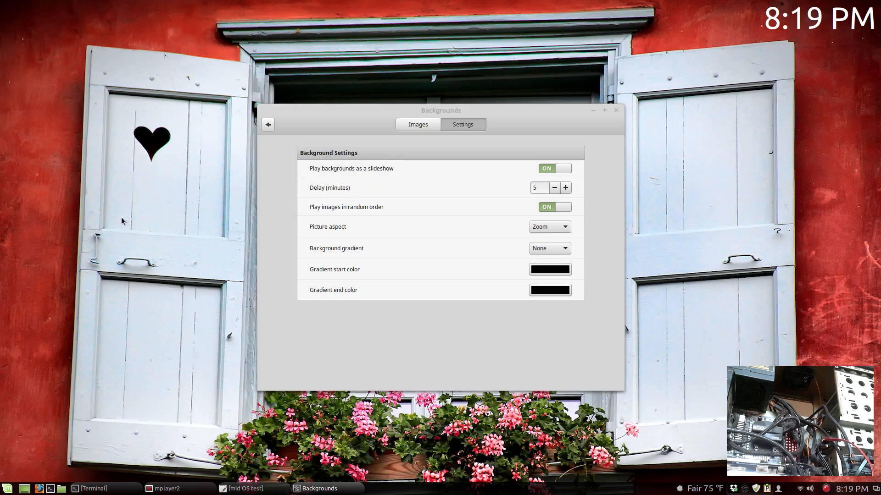
pyautogui.click(555, 169)
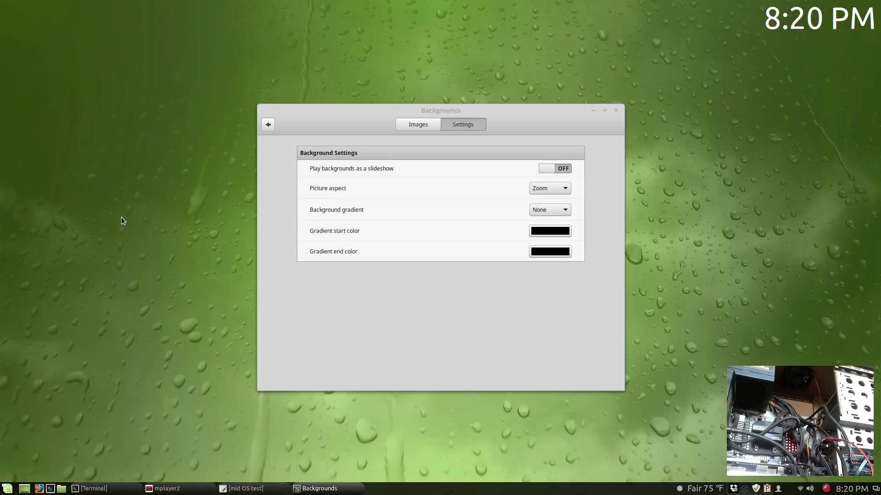